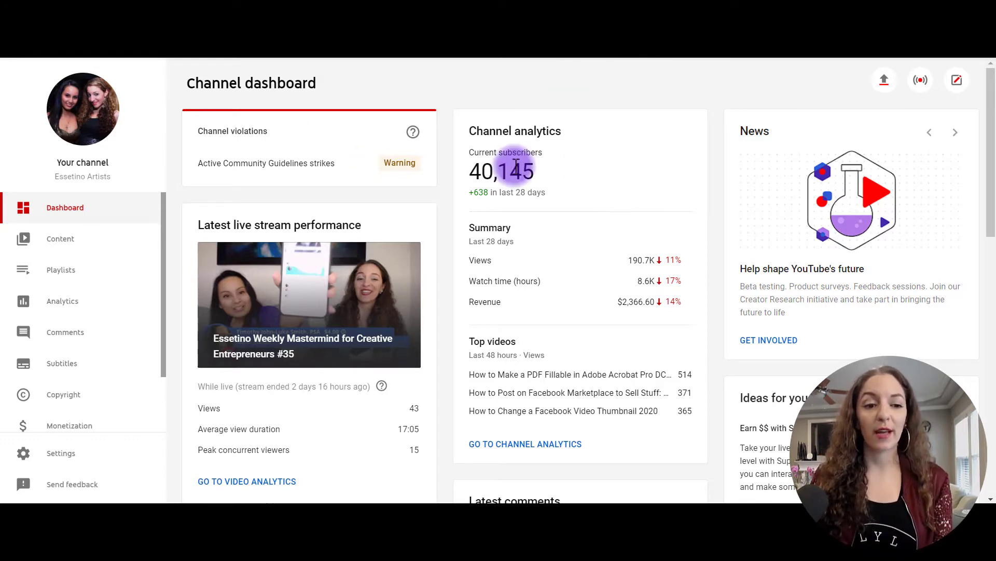
mouse_move(62, 309)
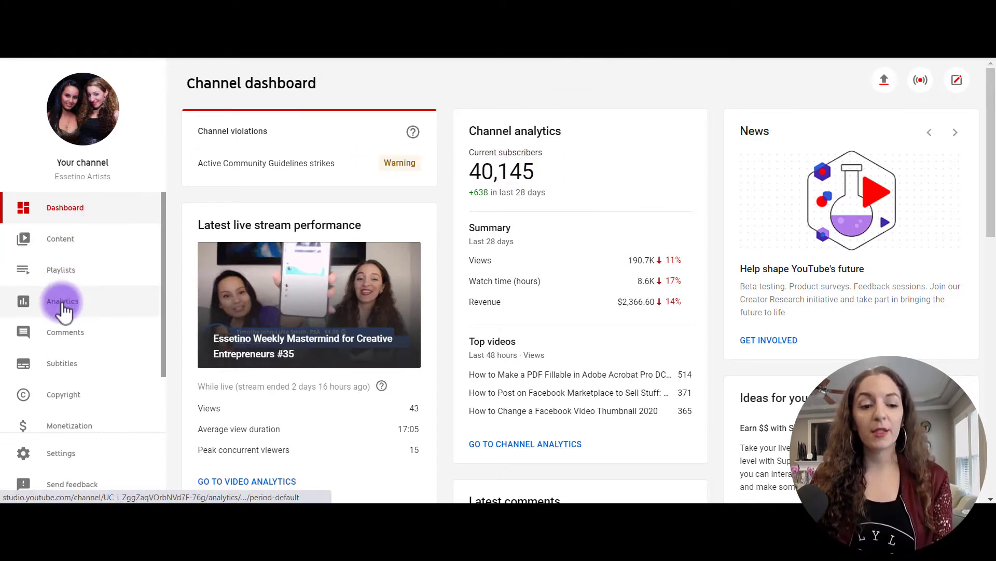
Go to Analytics from the dashboard sidebar to reach the channel analytics overview.
left_click(62, 301)
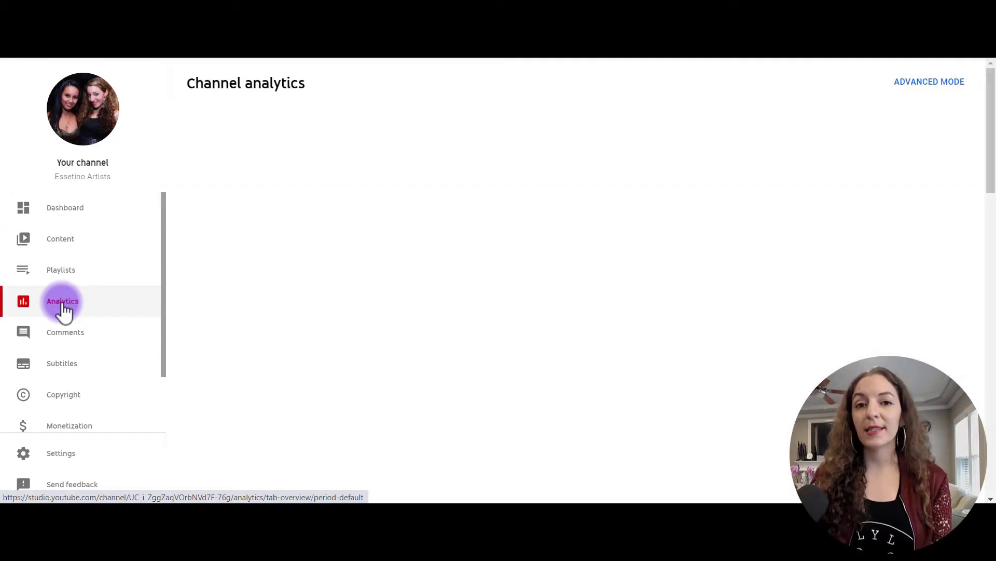
left_click(62, 301)
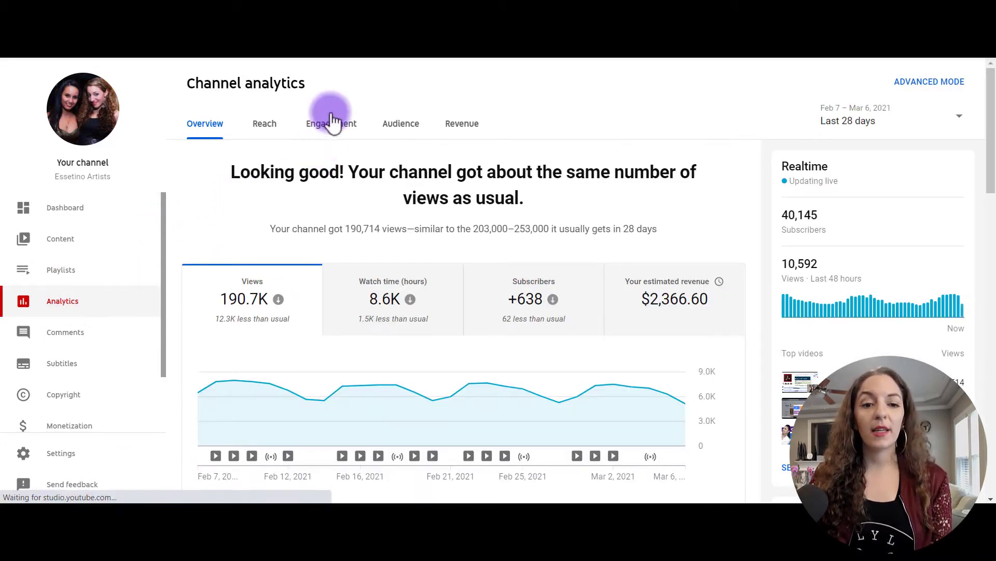
Switch to the Engagement analytics and scroll down to the Key moments for audience retention card.
left_click(331, 123)
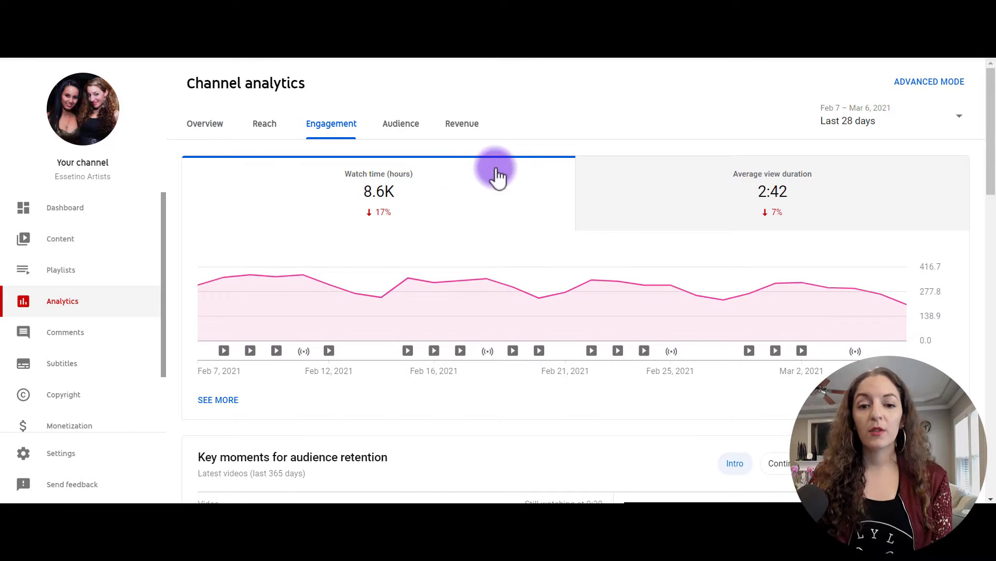
scroll("down", 3)
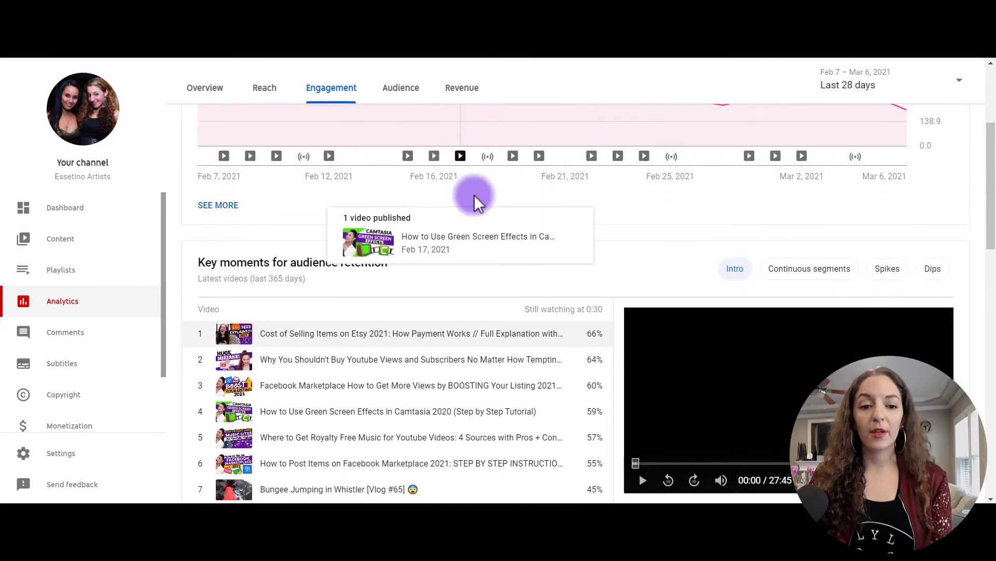
scroll("down", 3)
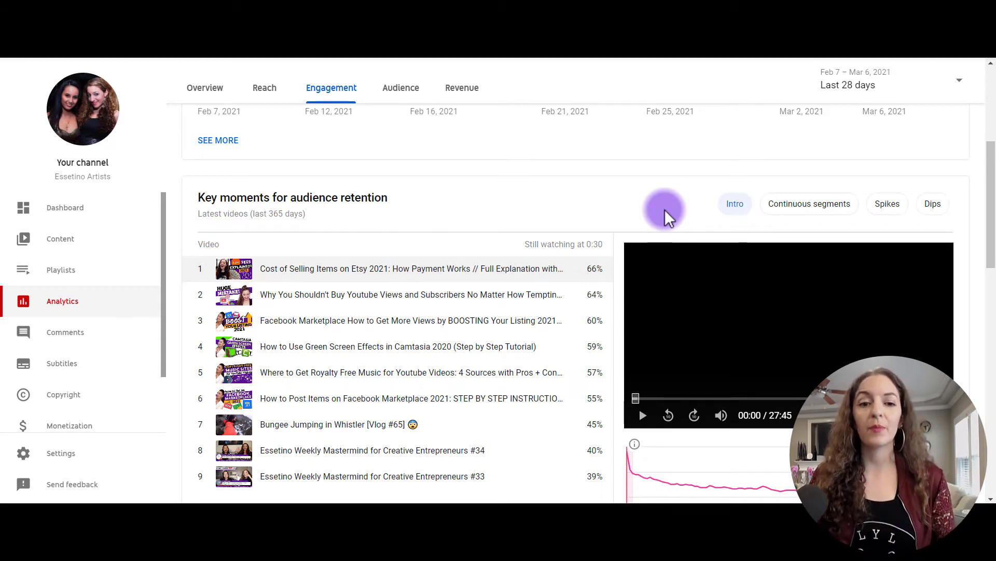
mouse_move(679, 206)
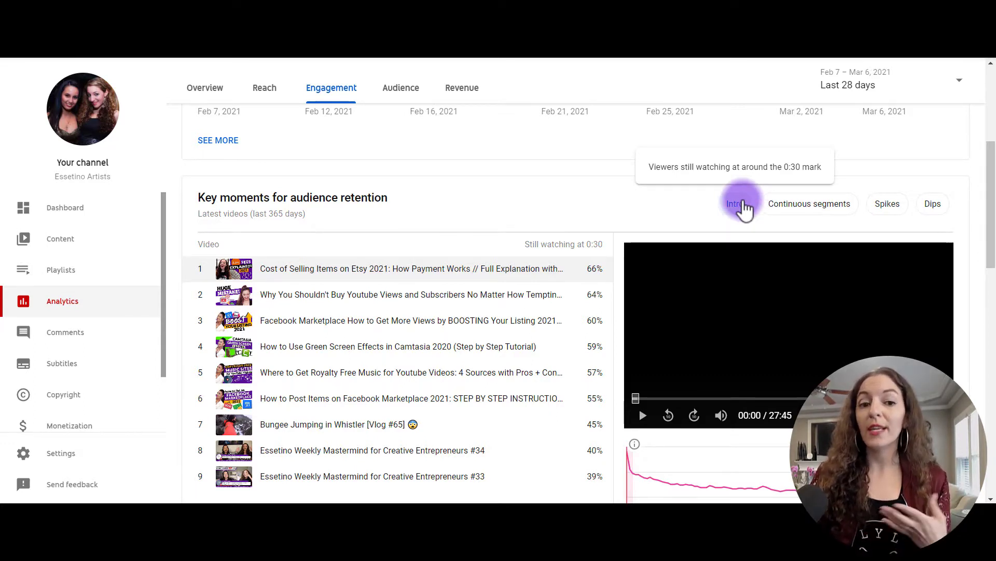
mouse_move(721, 211)
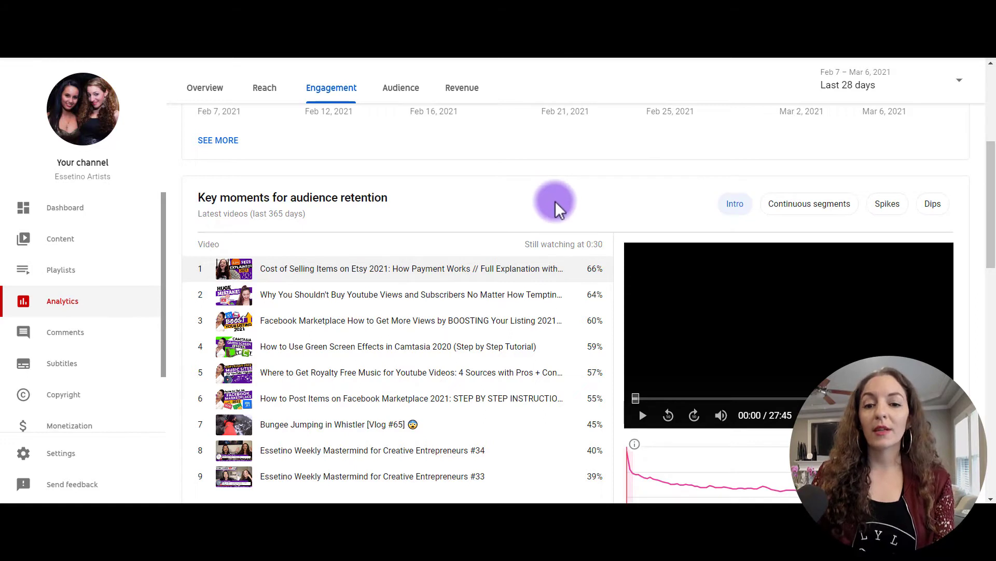
mouse_move(567, 210)
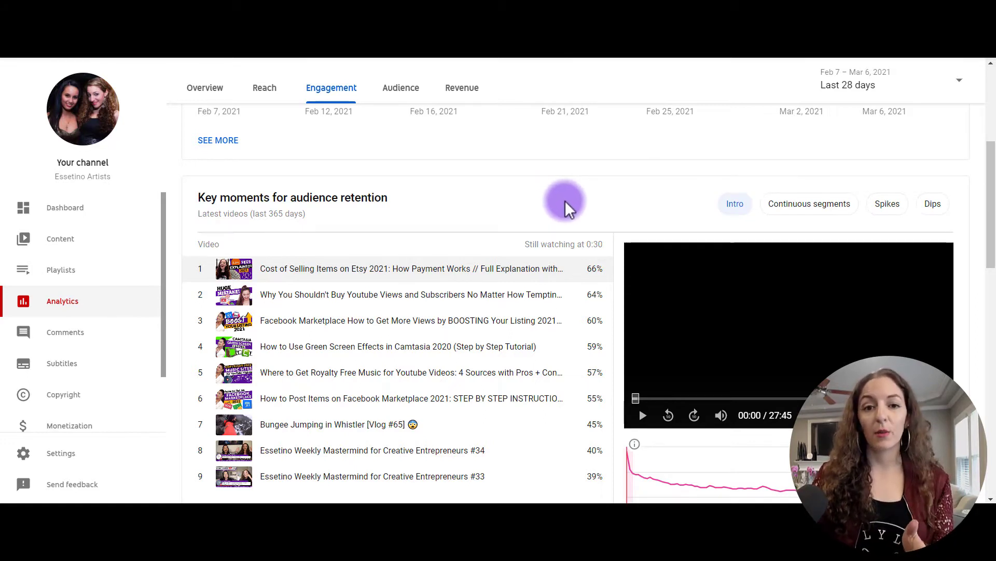
mouse_move(574, 222)
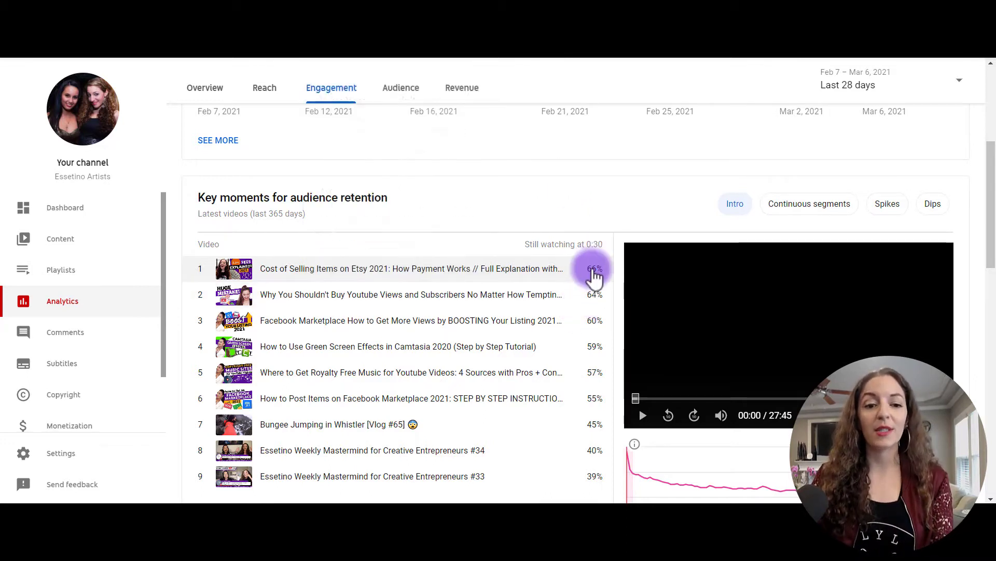
mouse_move(600, 299)
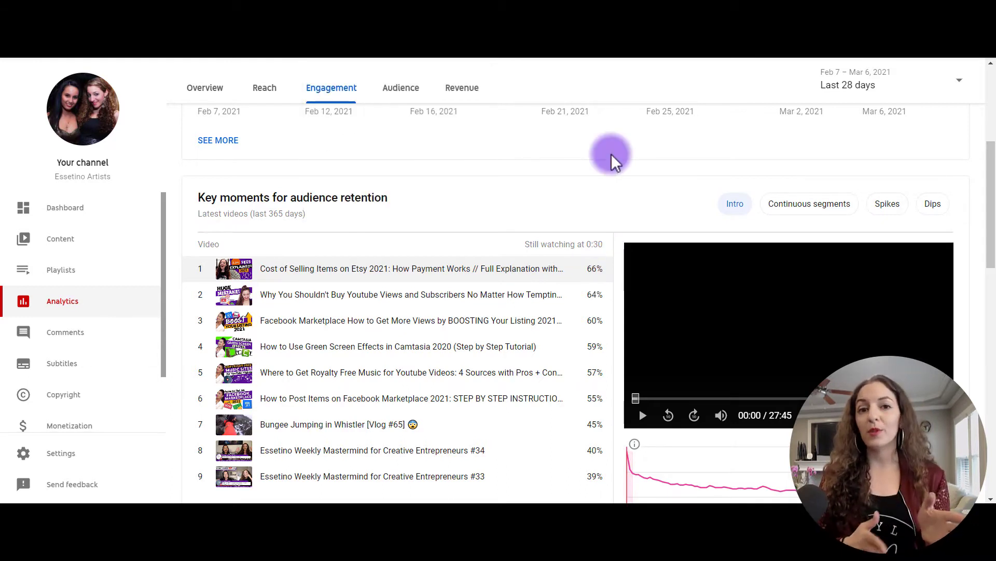
mouse_move(631, 204)
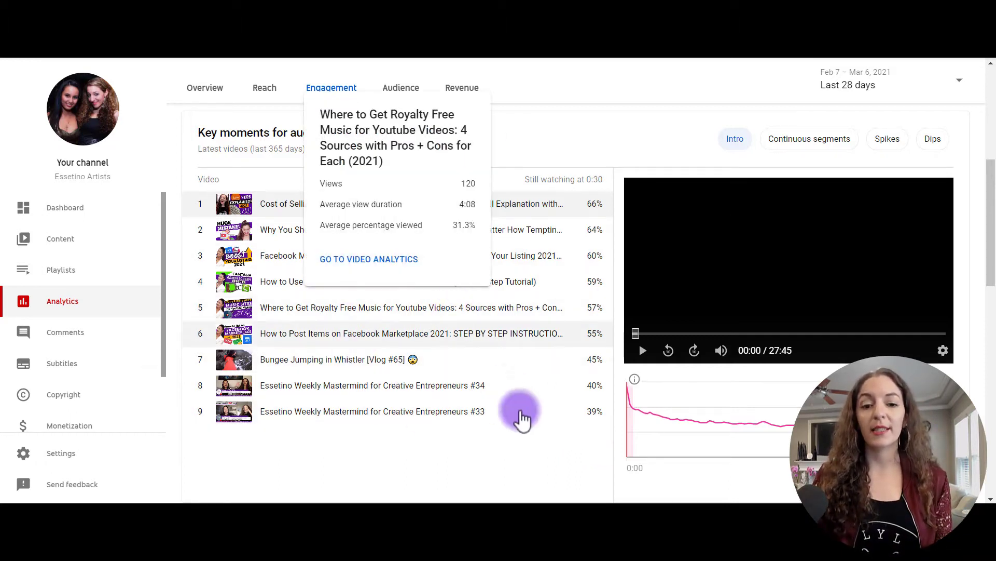
mouse_move(523, 438)
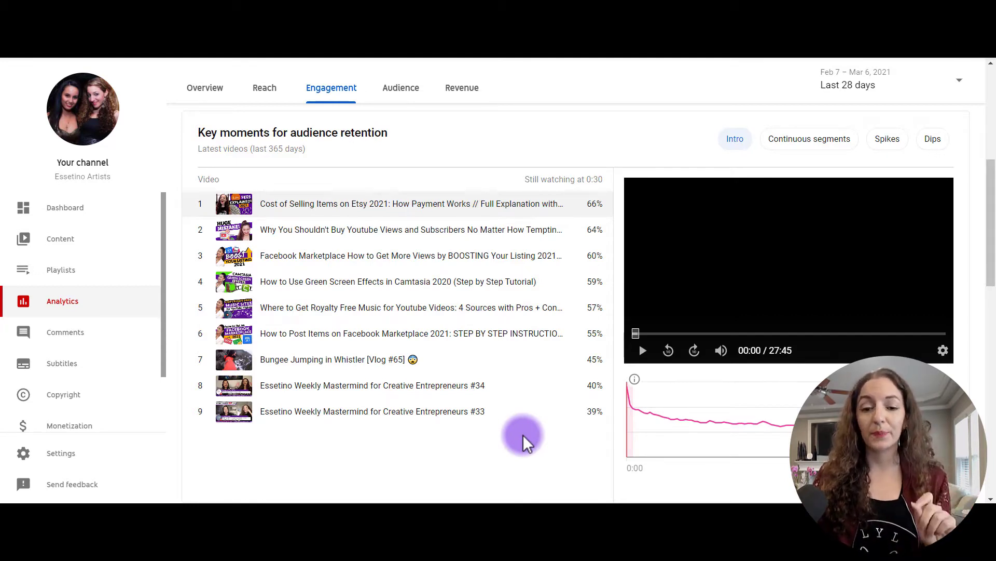
mouse_move(623, 235)
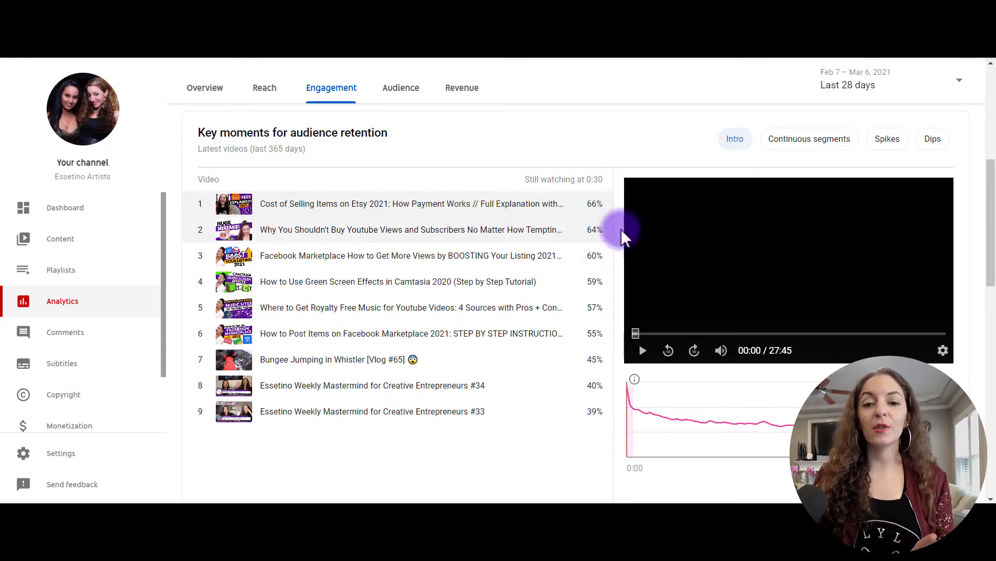
mouse_move(617, 198)
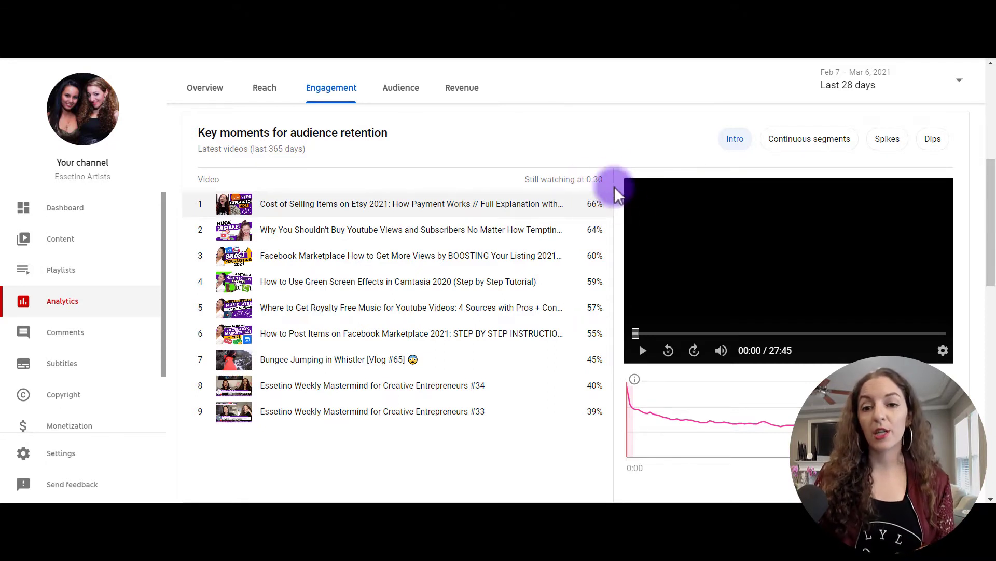
mouse_move(594, 204)
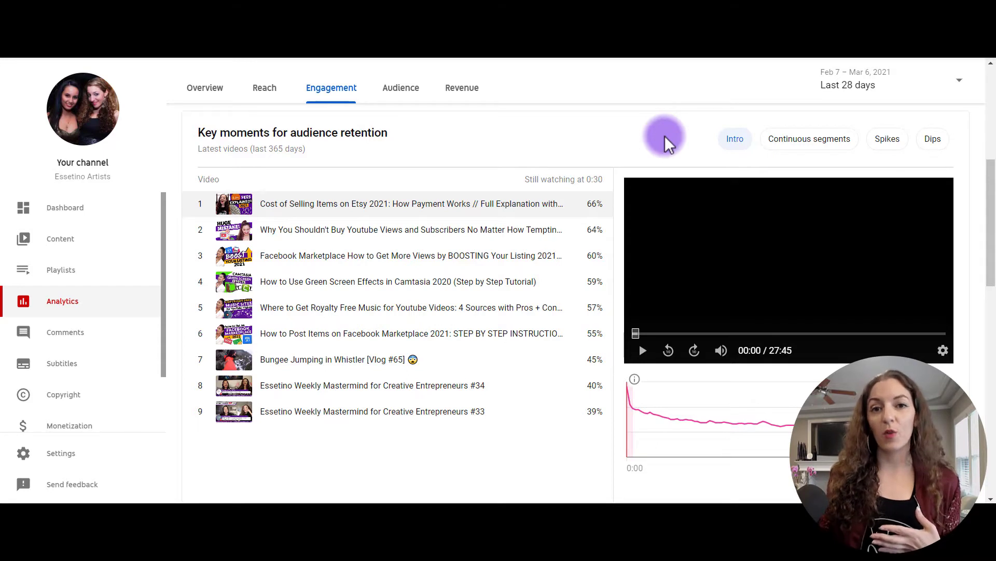
mouse_move(559, 264)
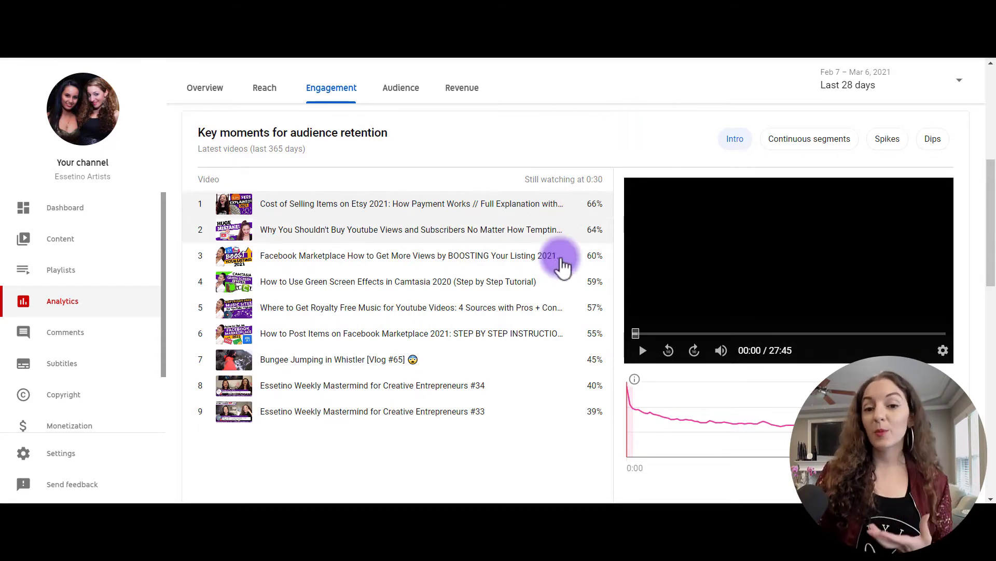
mouse_move(622, 92)
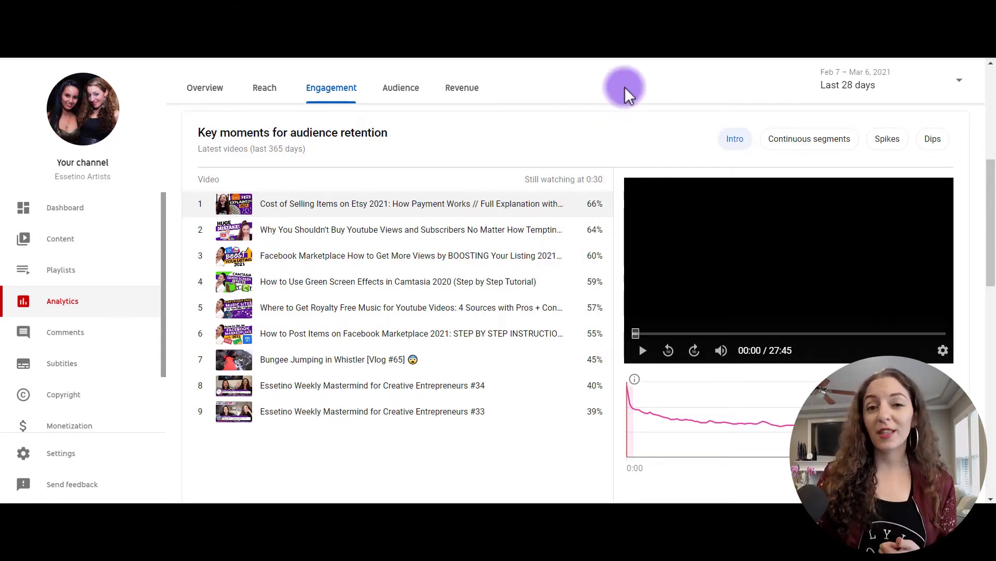
mouse_move(628, 104)
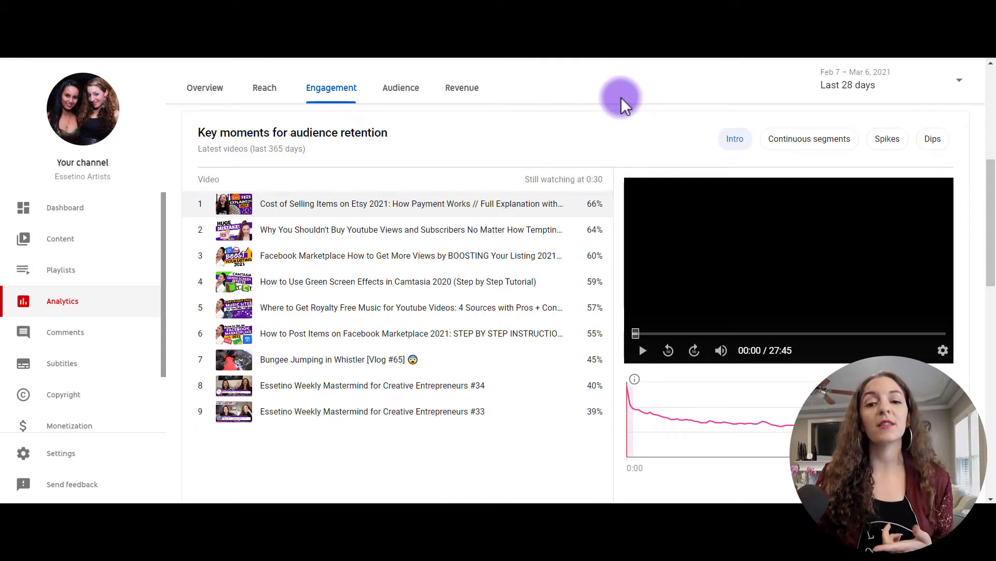
mouse_move(604, 110)
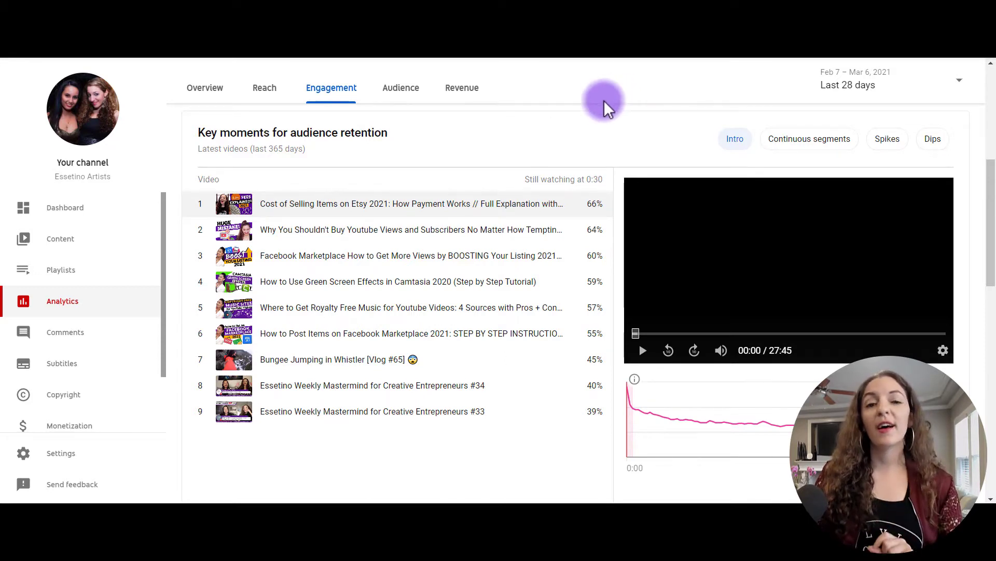
mouse_move(539, 110)
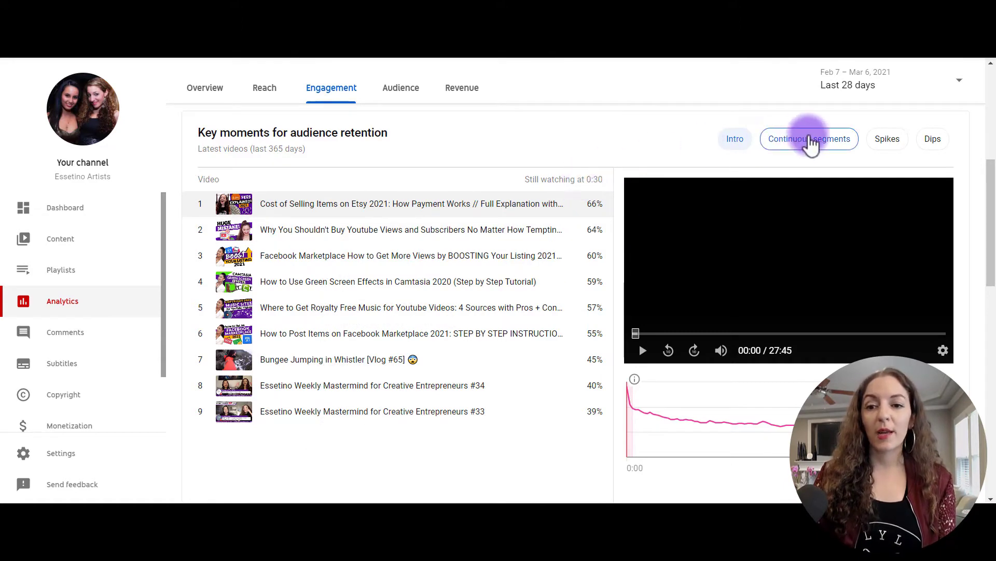
left_click(809, 139)
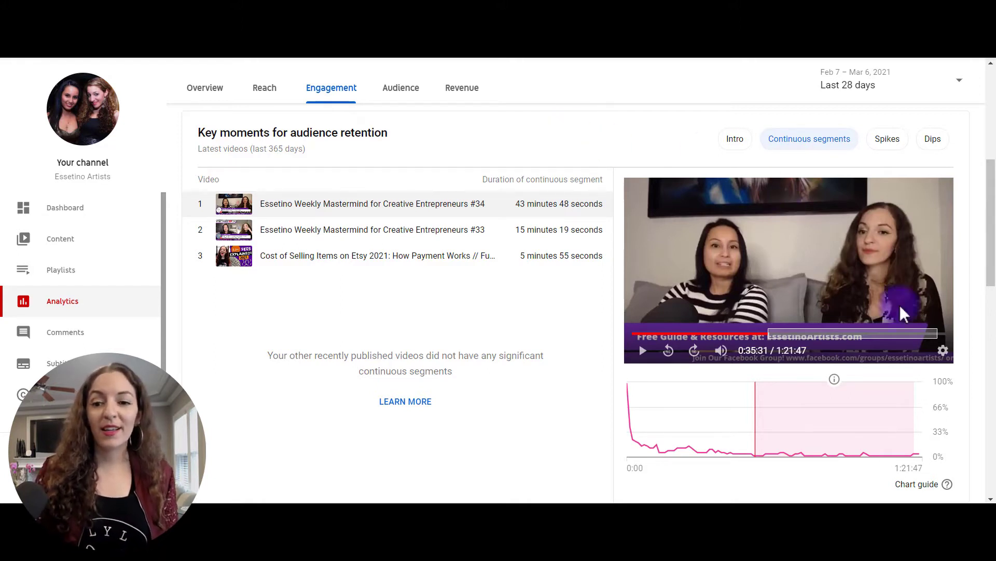
mouse_move(831, 311)
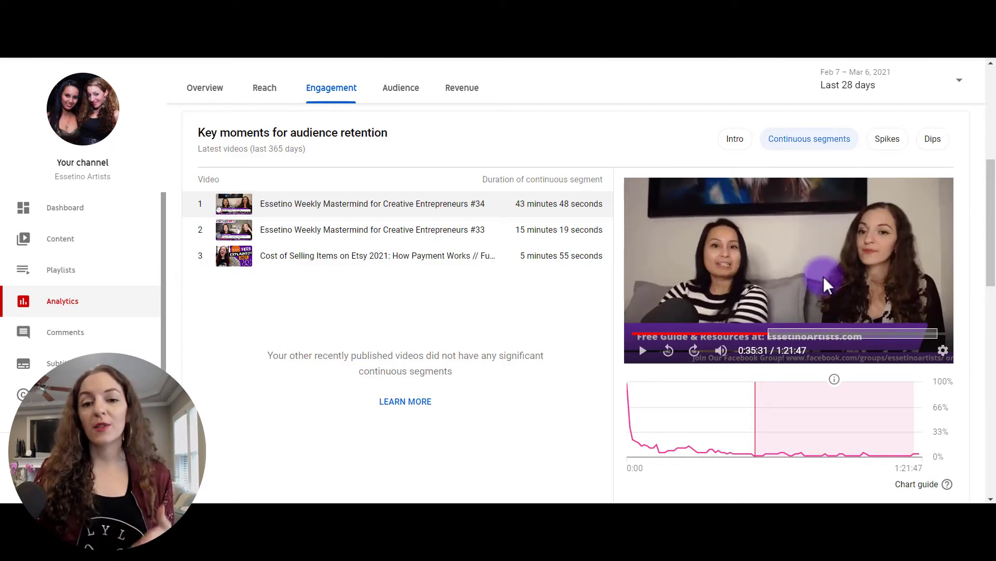
mouse_move(764, 416)
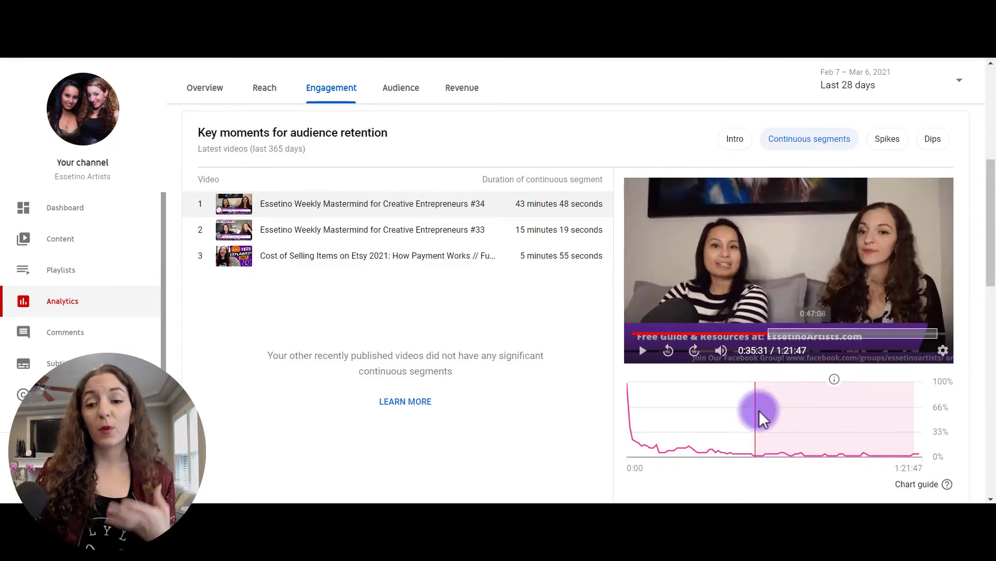
mouse_move(928, 419)
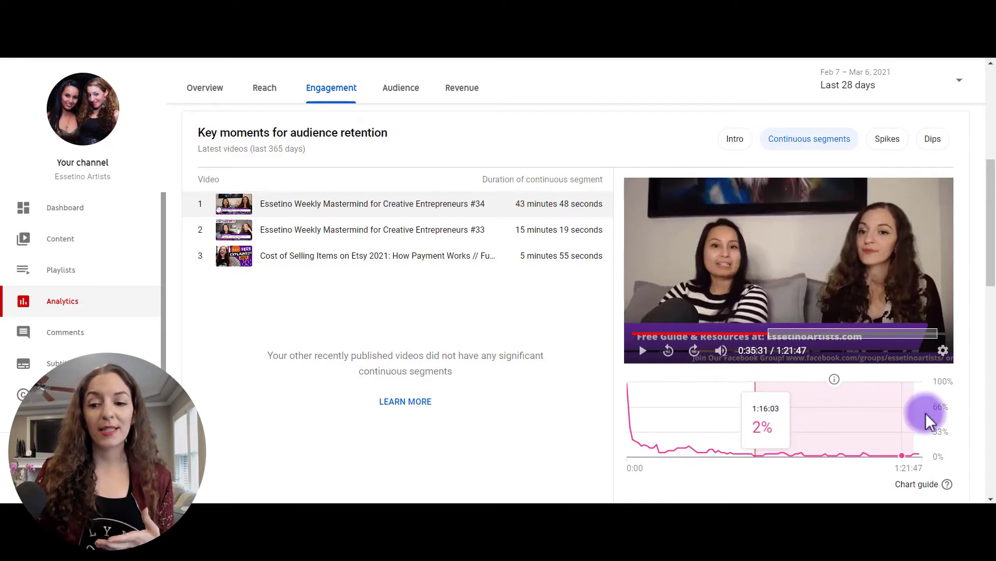
mouse_move(862, 429)
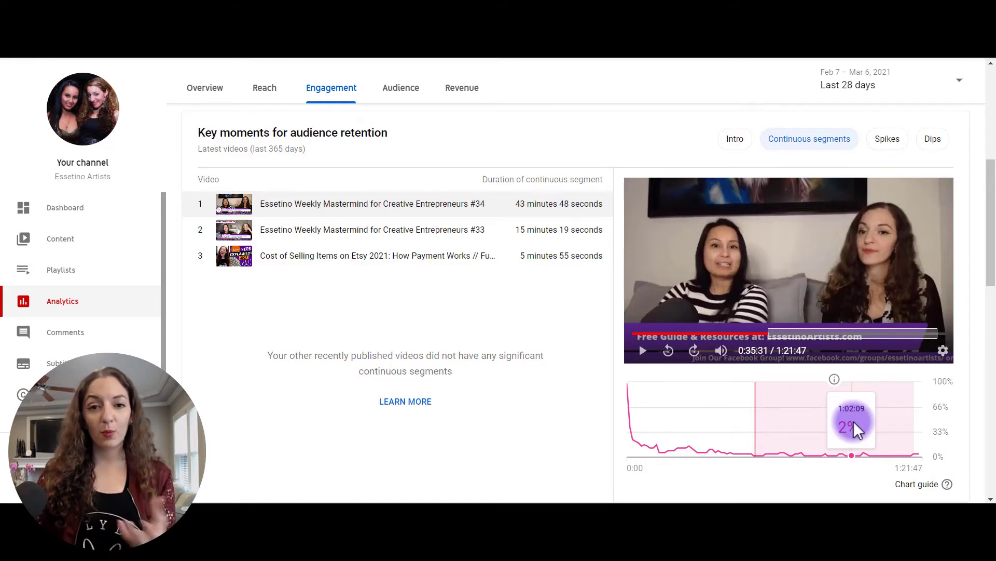
mouse_move(805, 413)
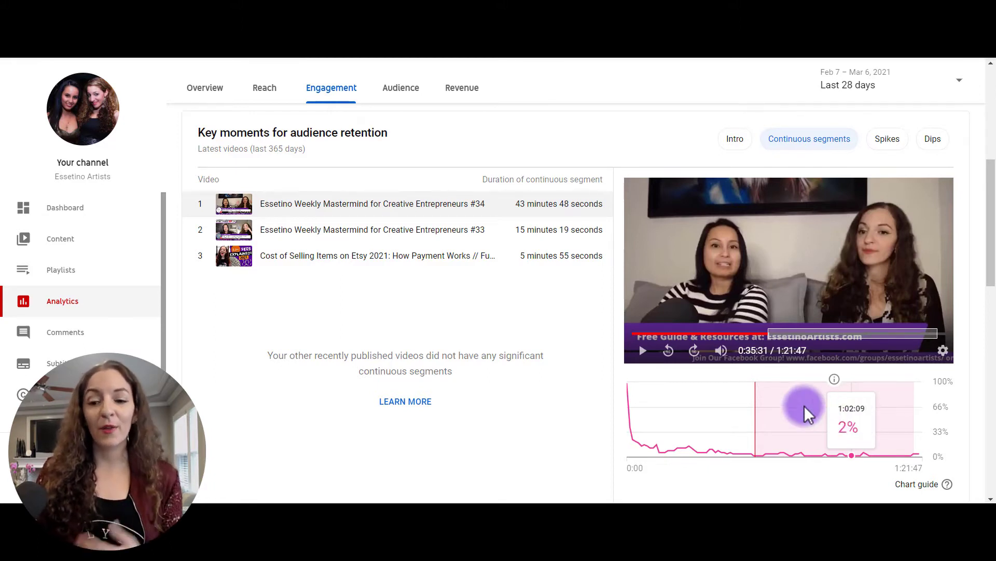
mouse_move(689, 390)
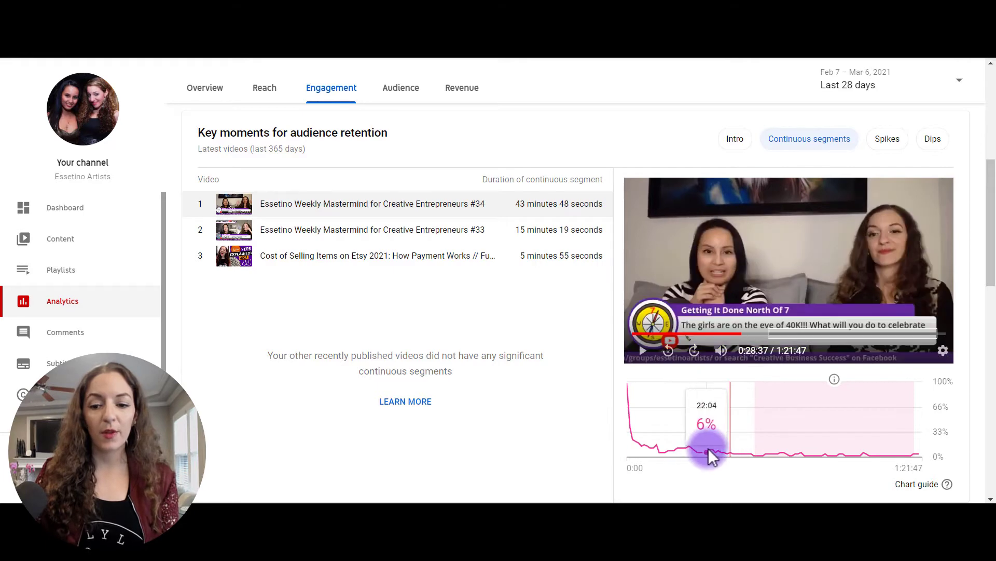
left_click(709, 450)
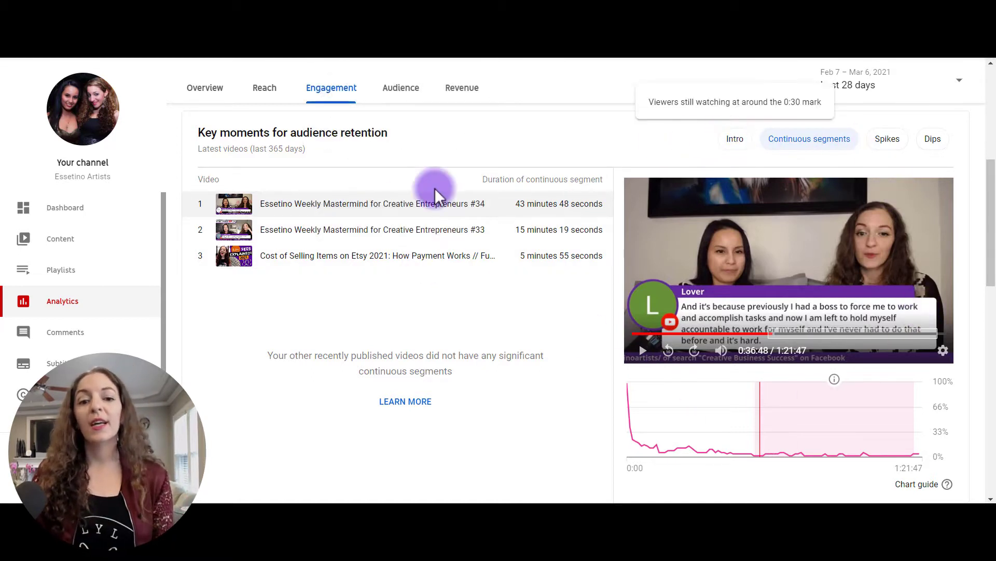
mouse_move(329, 233)
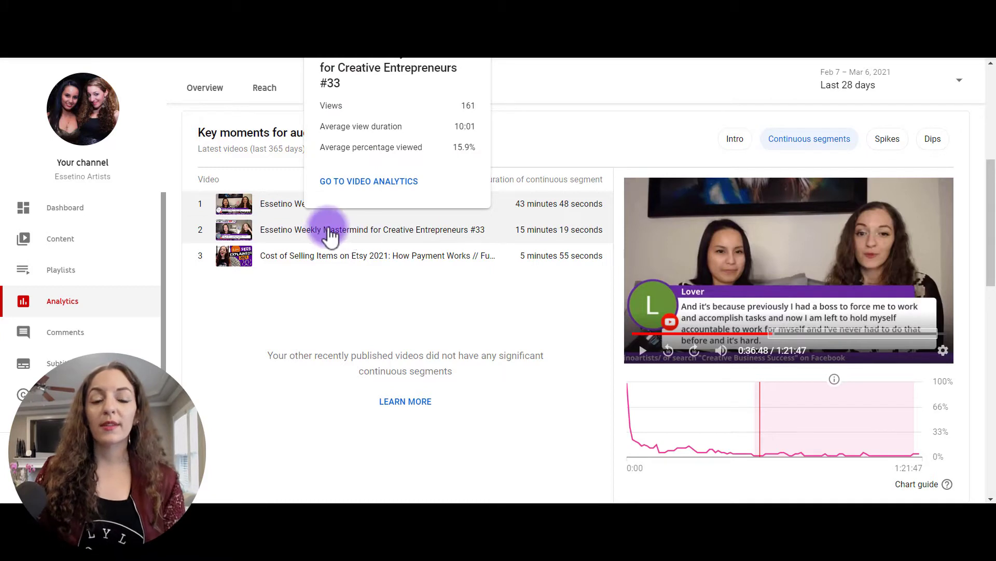
mouse_move(429, 244)
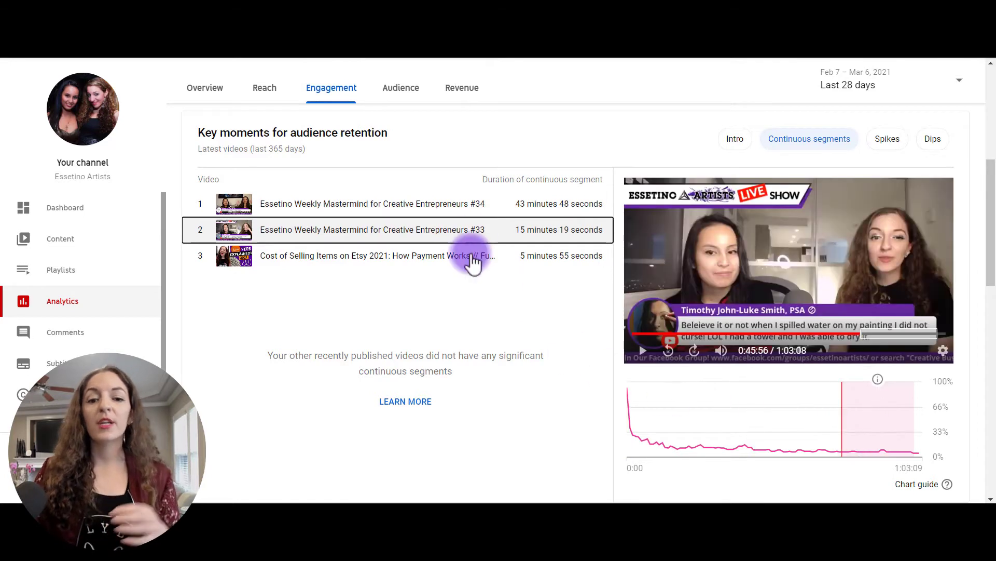
mouse_move(533, 331)
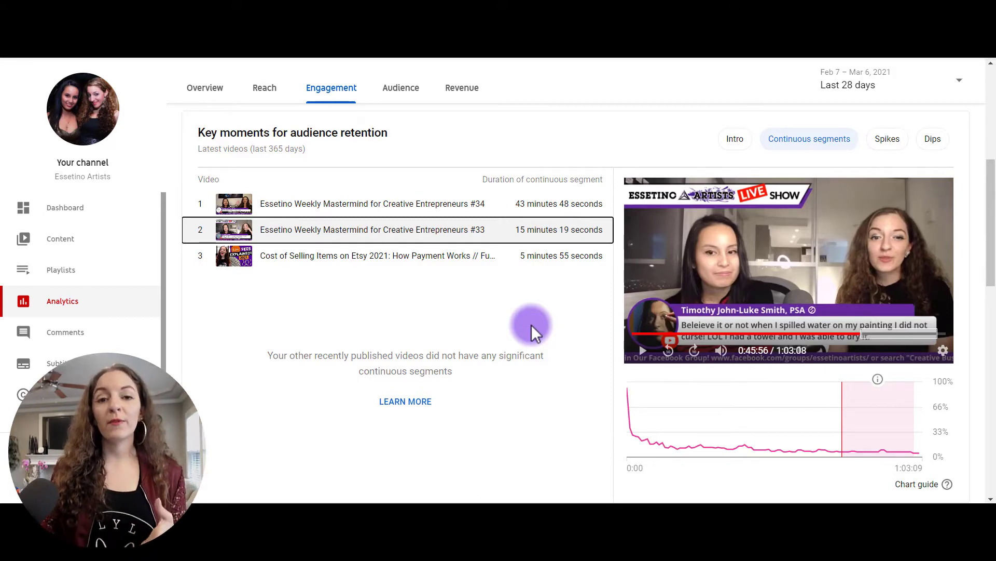
mouse_move(527, 205)
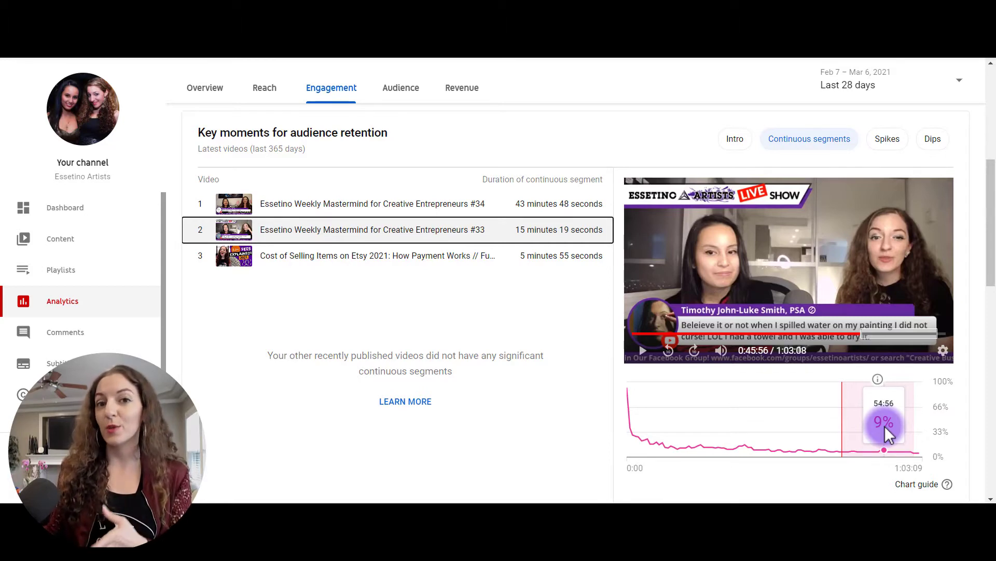
mouse_move(392, 234)
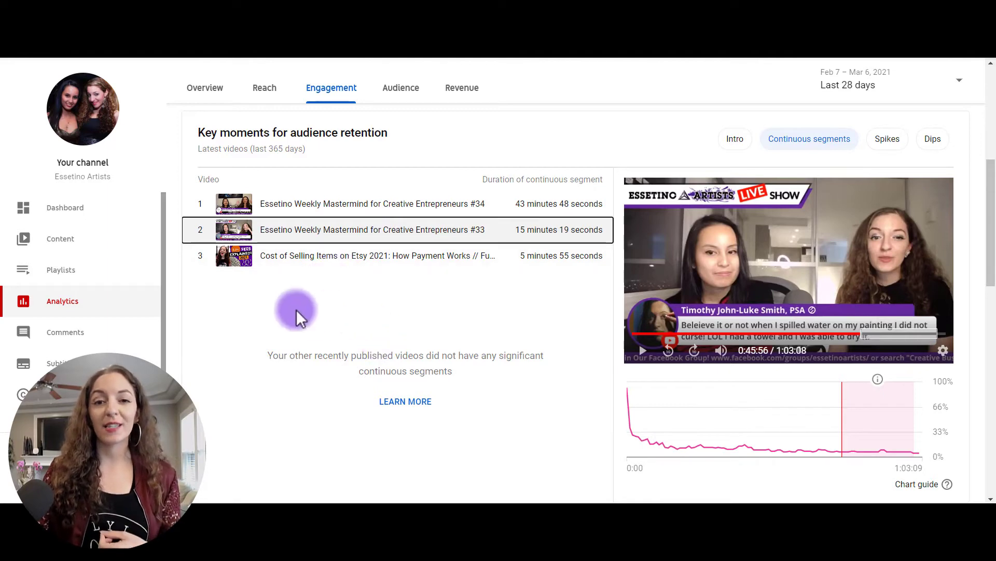
mouse_move(735, 139)
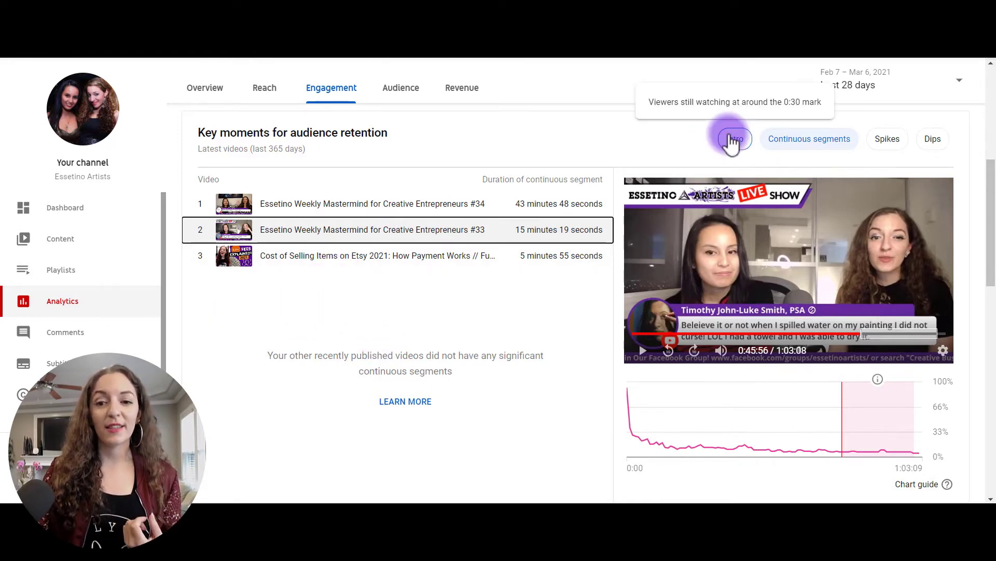
left_click(809, 139)
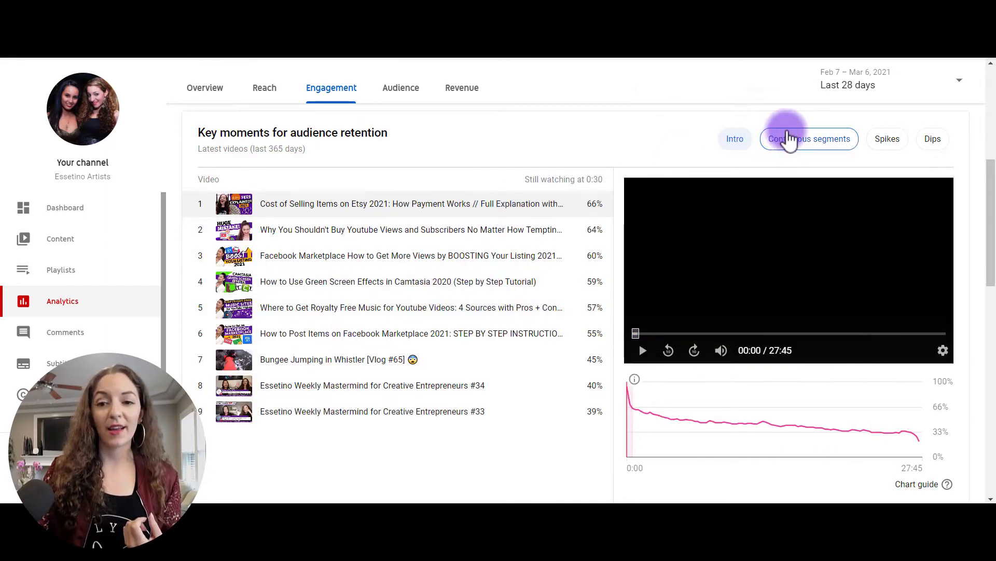
left_click(809, 139)
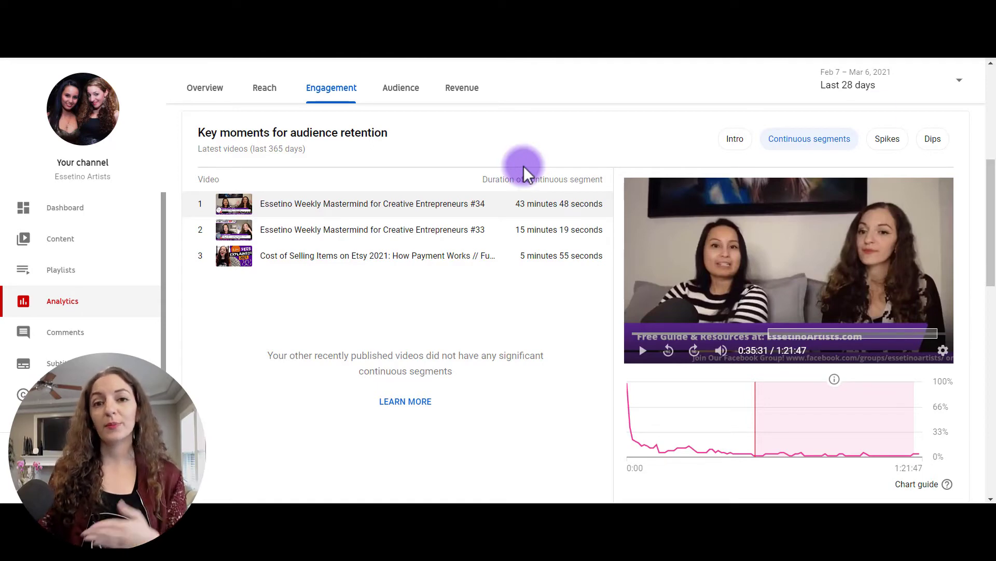
Filter the retention list to Spikes and preview the YouTube views video's first spike, pausing at 0:36.
left_click(886, 139)
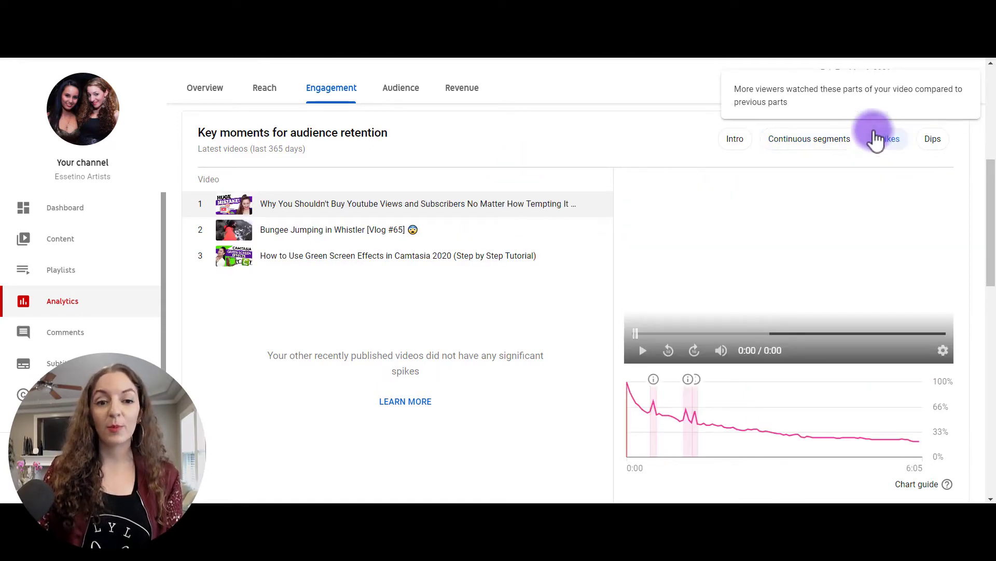
left_click(887, 139)
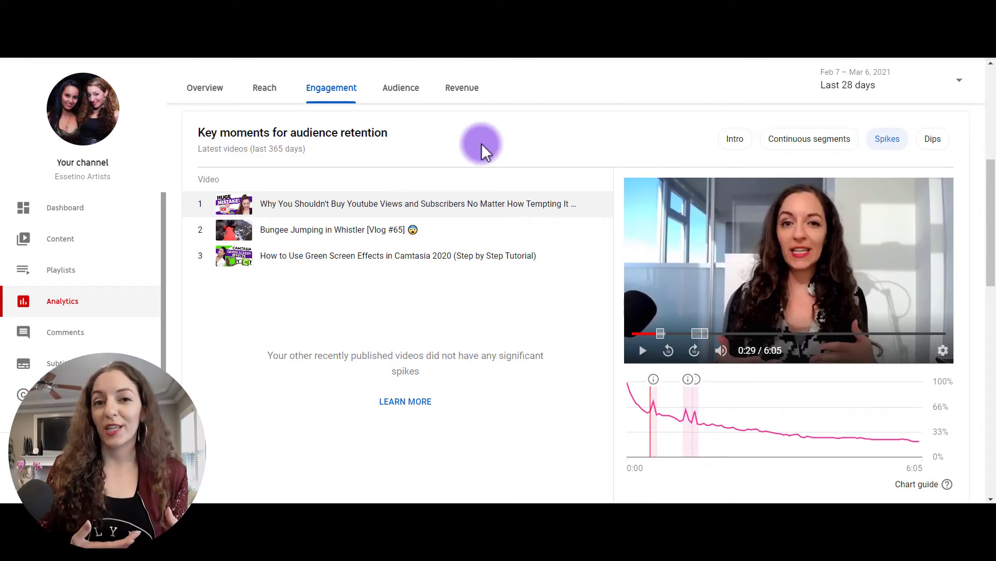
mouse_move(887, 138)
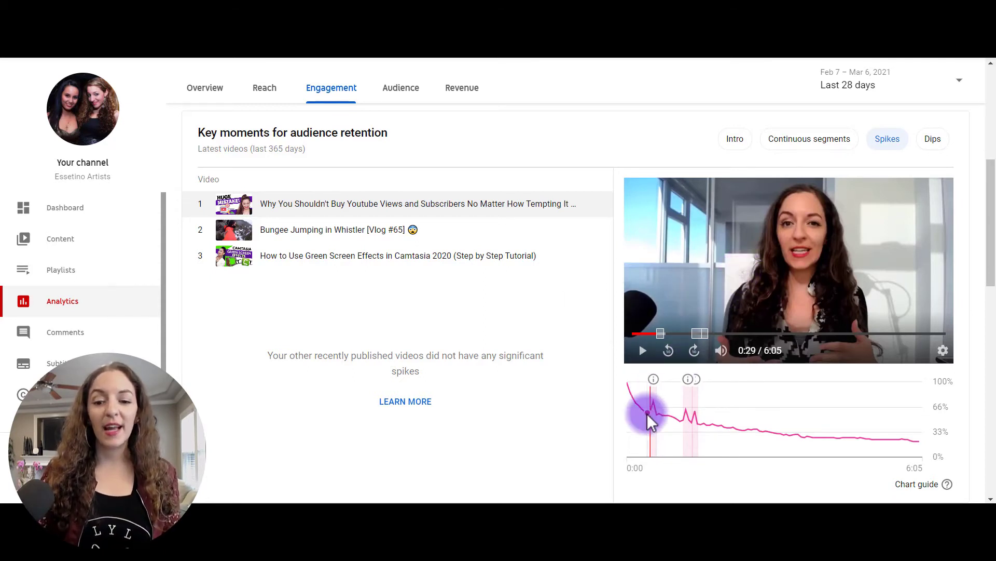
left_click(642, 350)
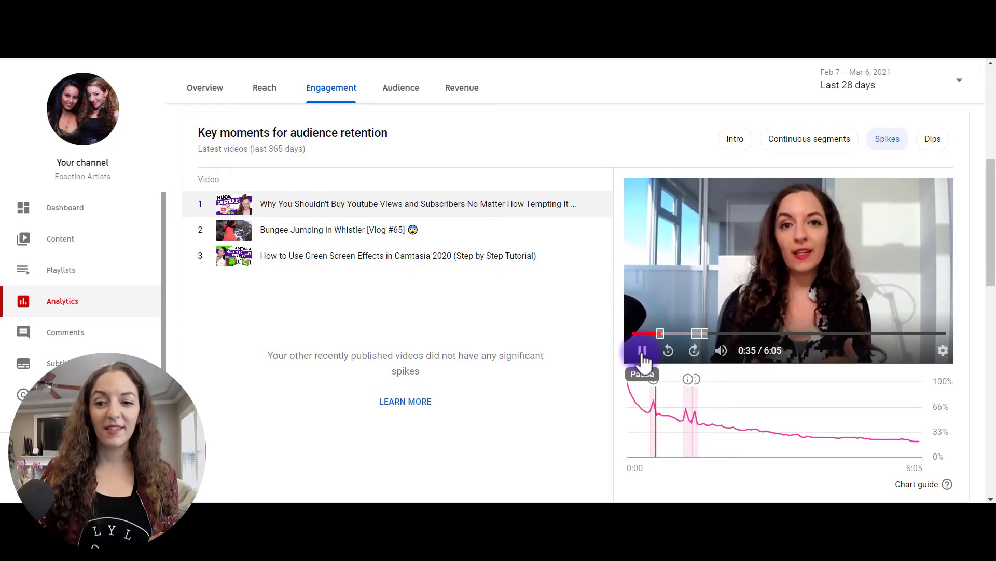
left_click(643, 351)
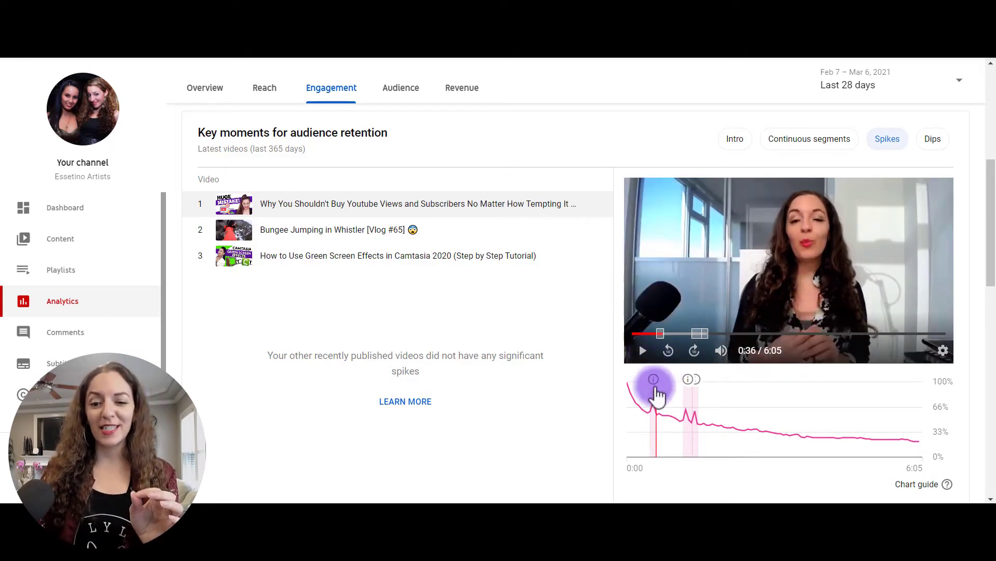
mouse_move(651, 410)
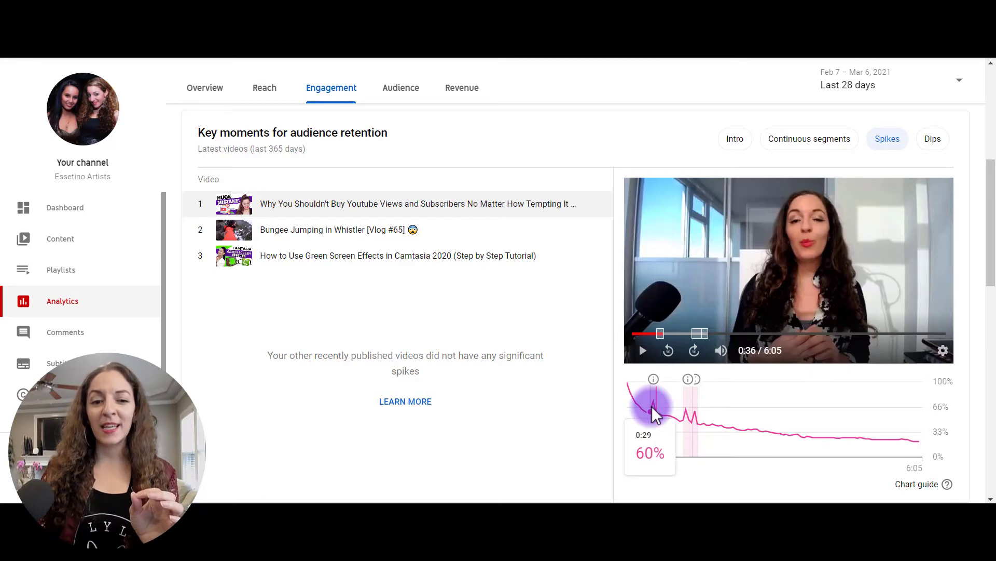
mouse_move(650, 407)
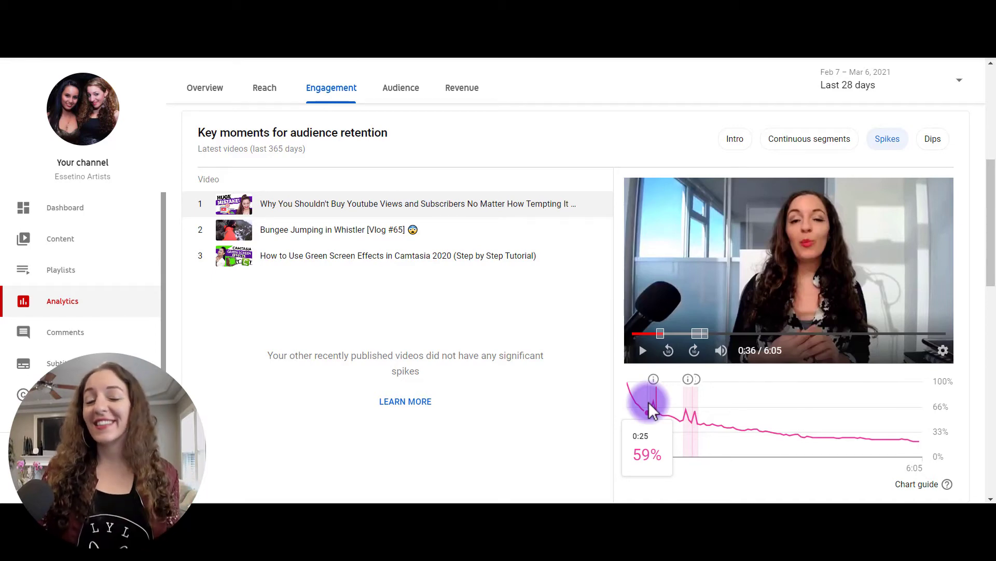
mouse_move(656, 415)
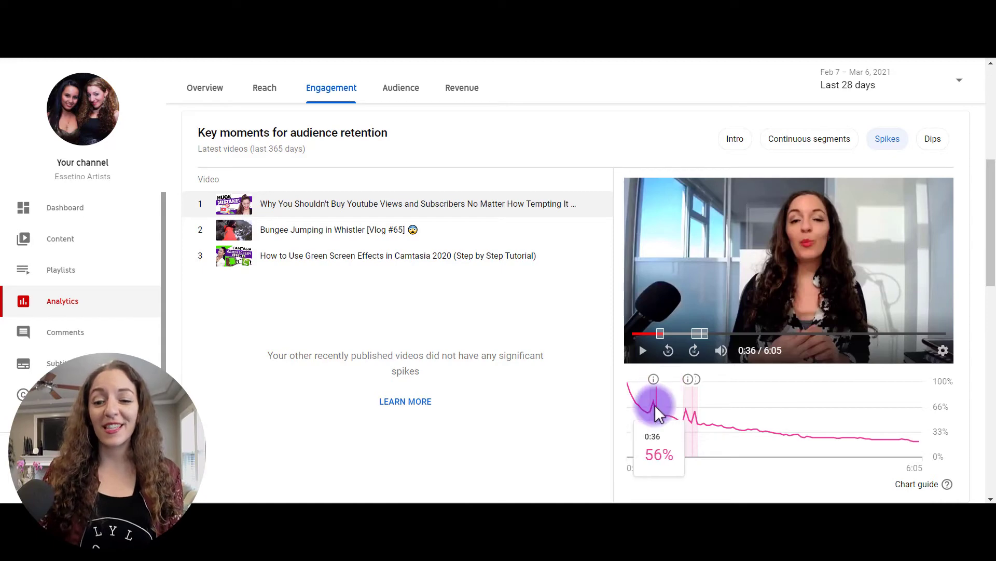
mouse_move(687, 420)
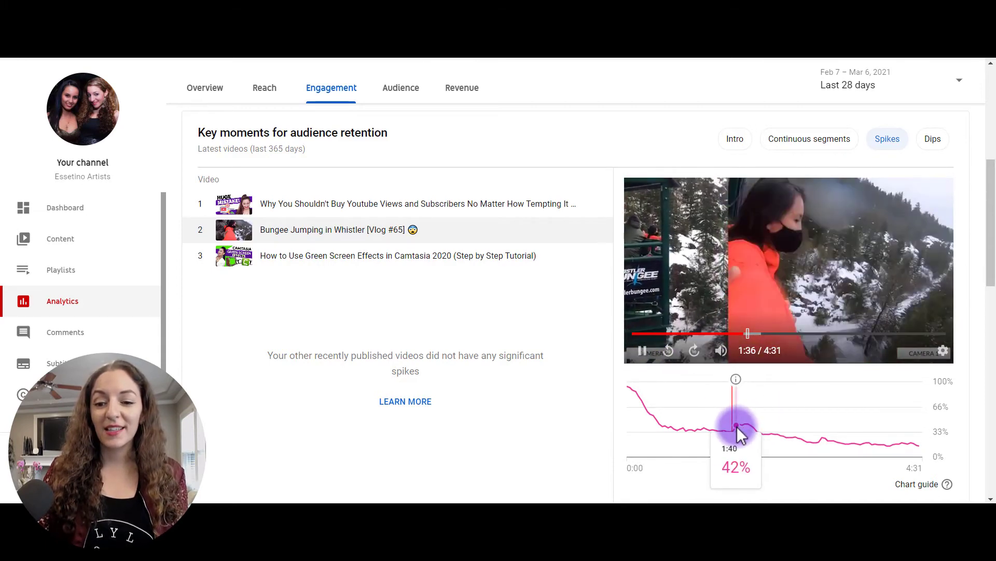
mouse_move(754, 434)
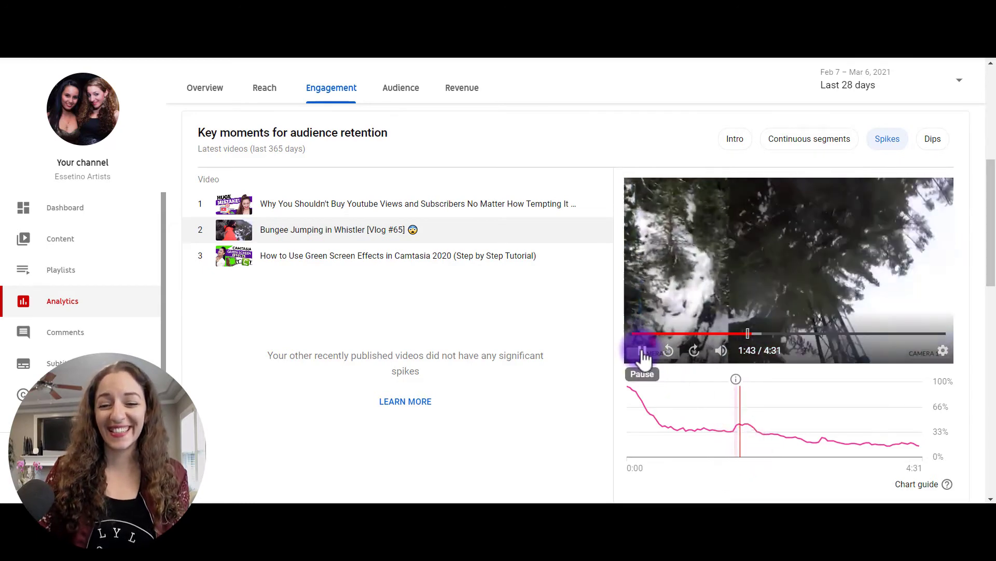
Pause the Bungee Jumping in Whistler preview just after its spike, around 1:45.
left_click(643, 351)
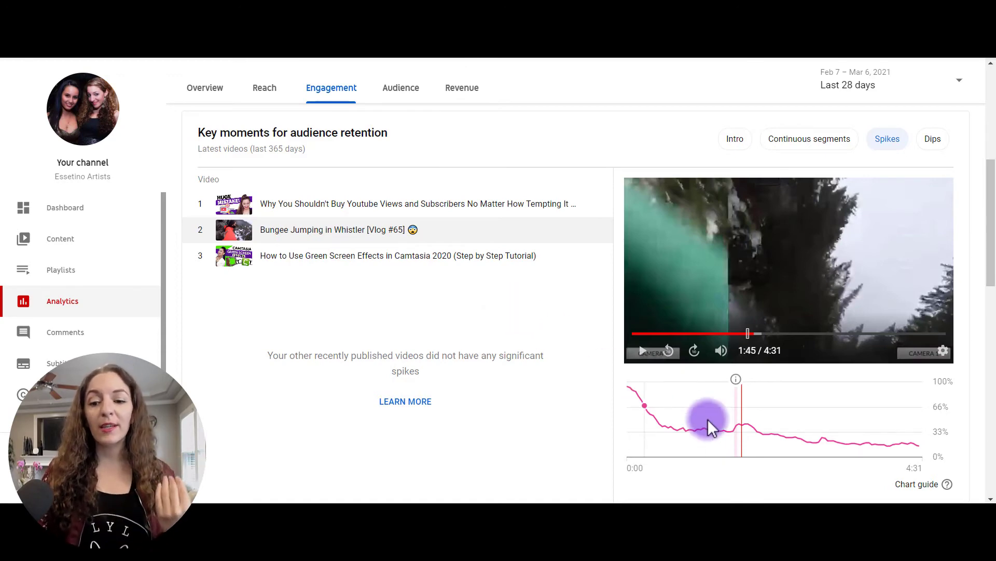
mouse_move(824, 452)
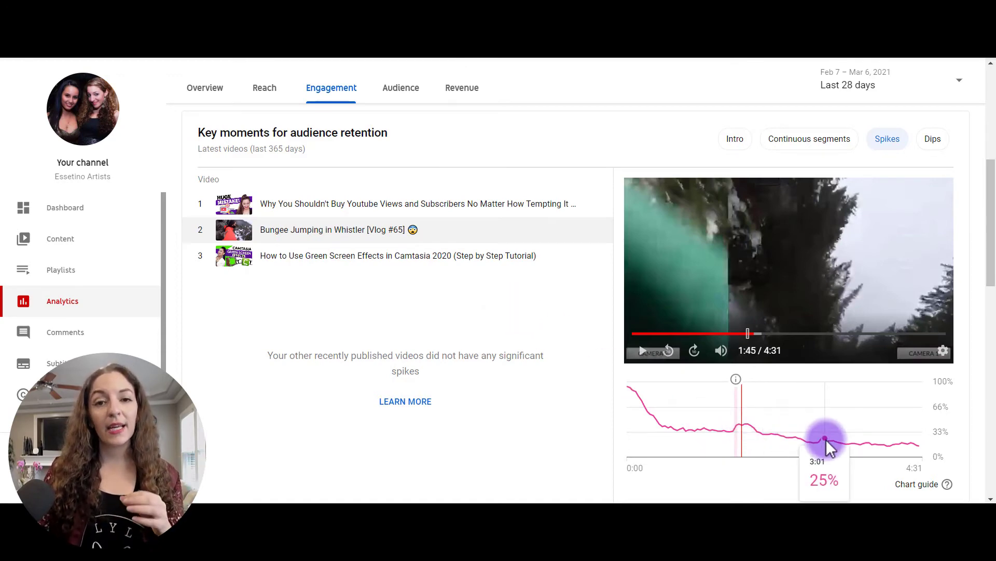
mouse_move(820, 389)
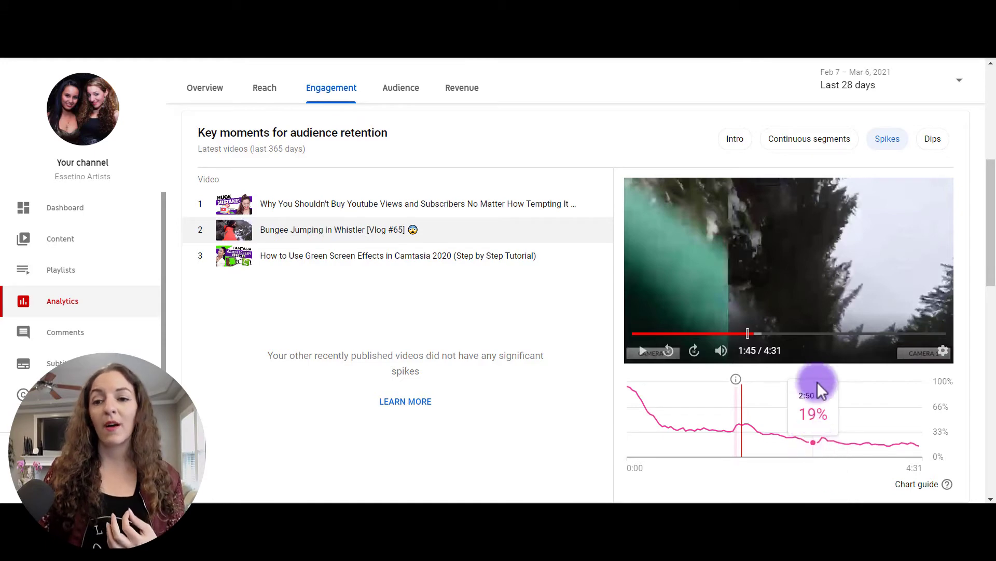
left_click(932, 139)
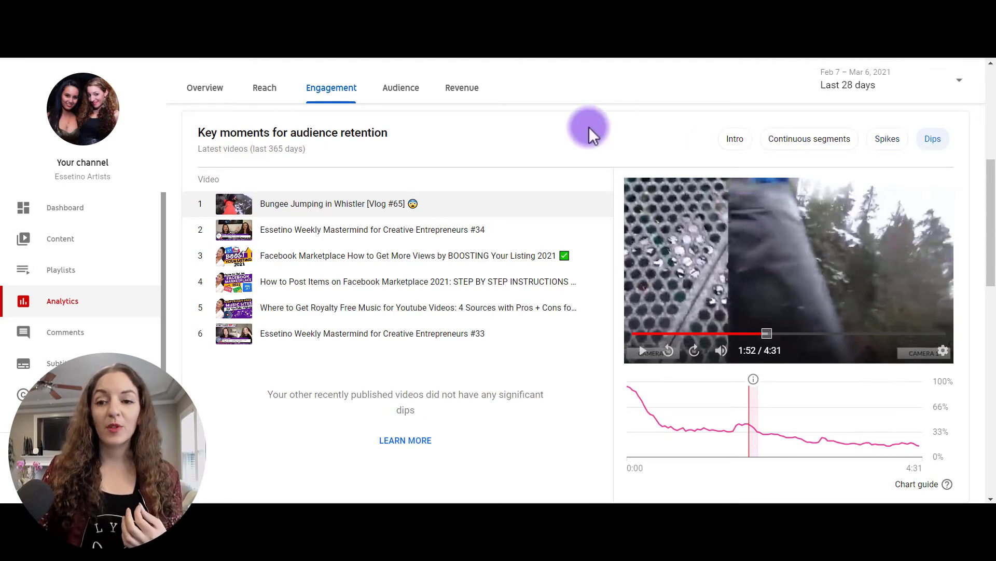
mouse_move(622, 156)
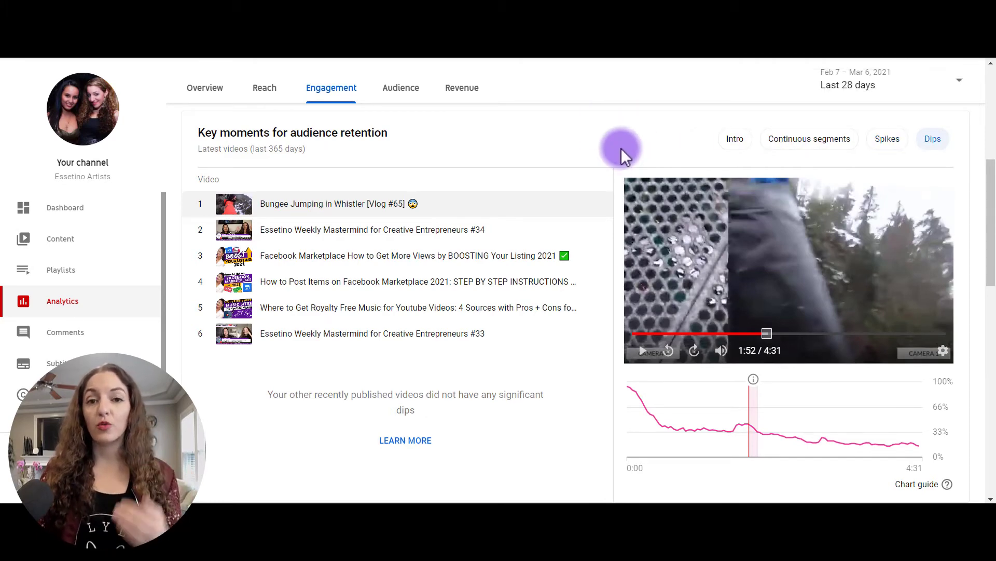
mouse_move(932, 139)
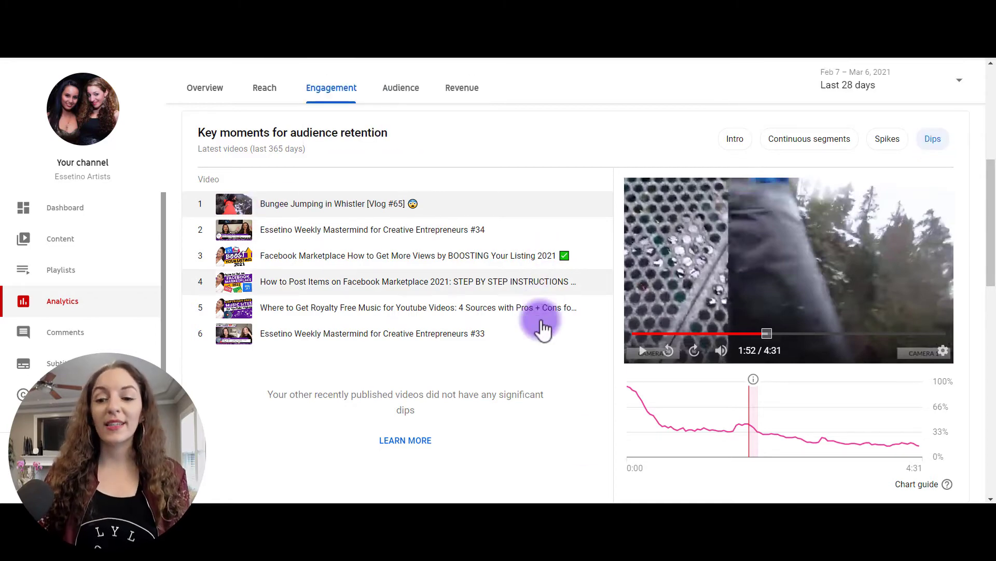
mouse_move(757, 432)
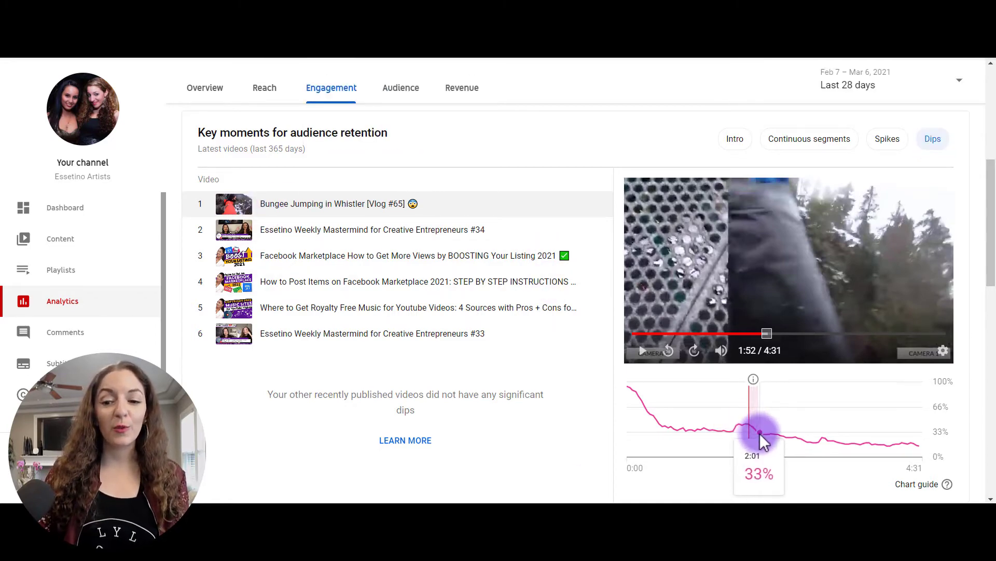
mouse_move(739, 445)
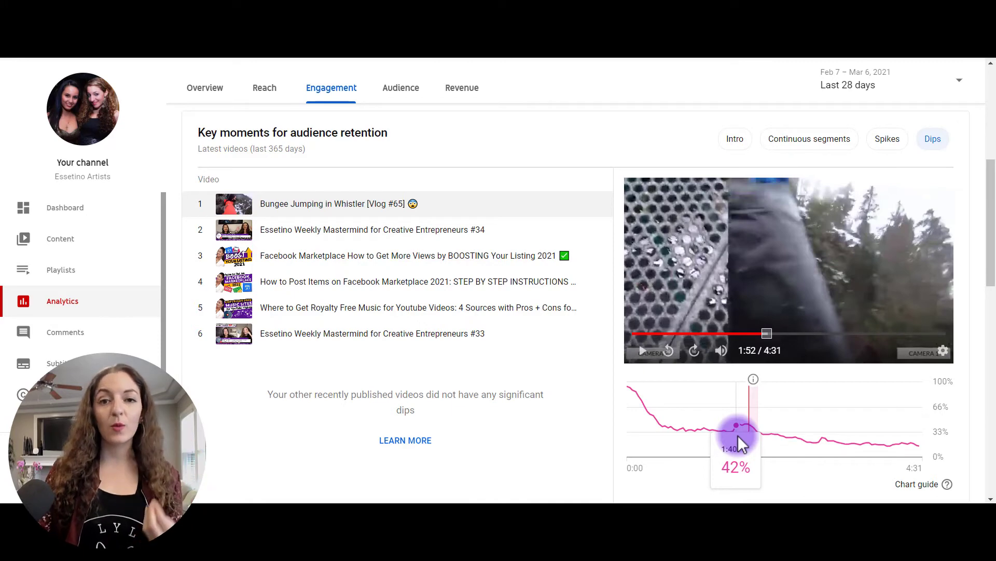
mouse_move(754, 442)
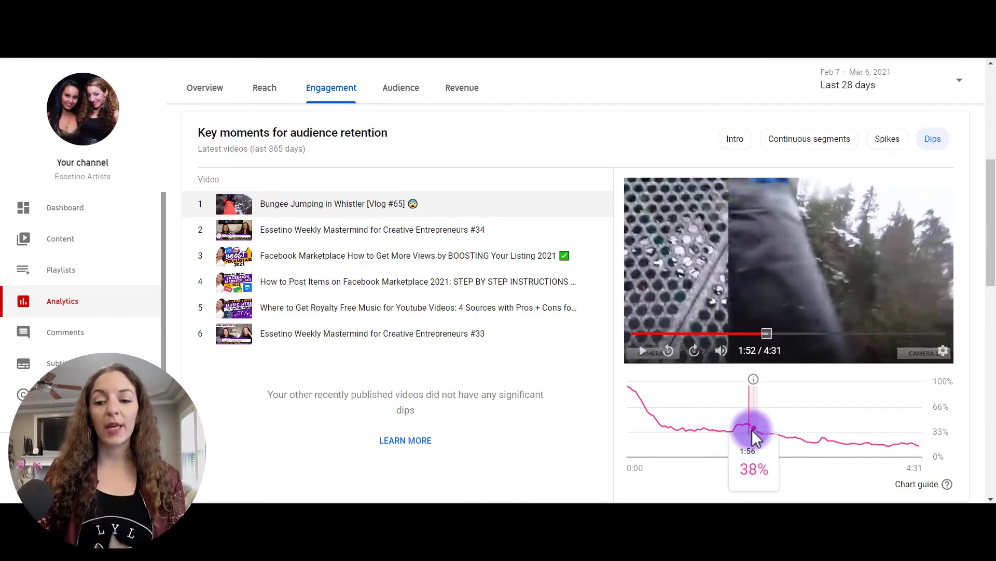
mouse_move(744, 435)
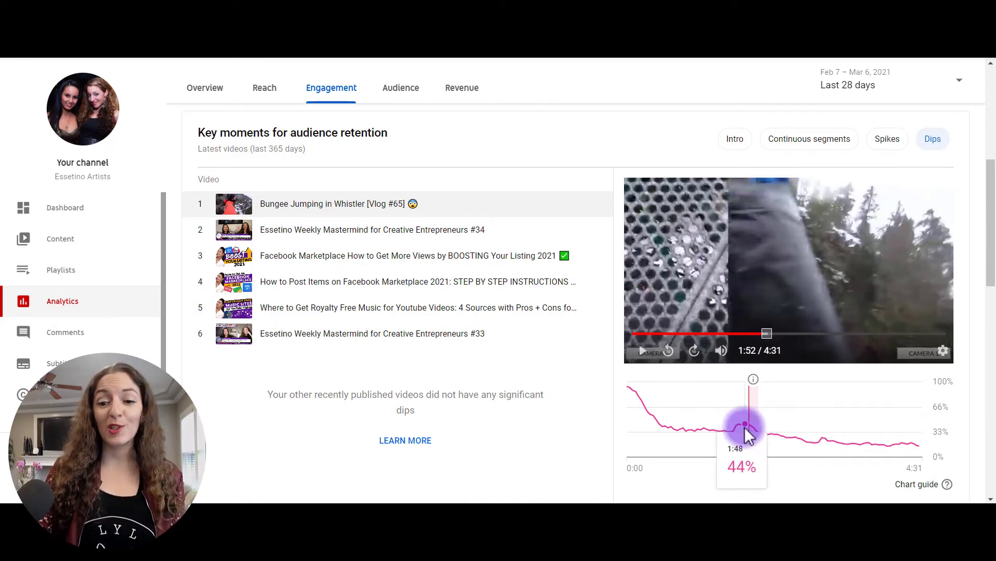
mouse_move(768, 452)
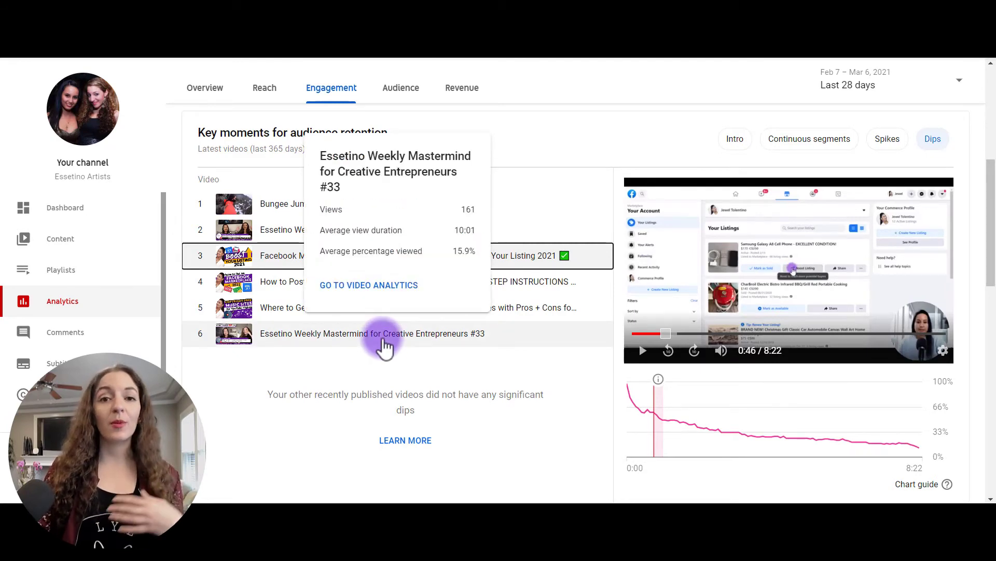
mouse_move(270, 401)
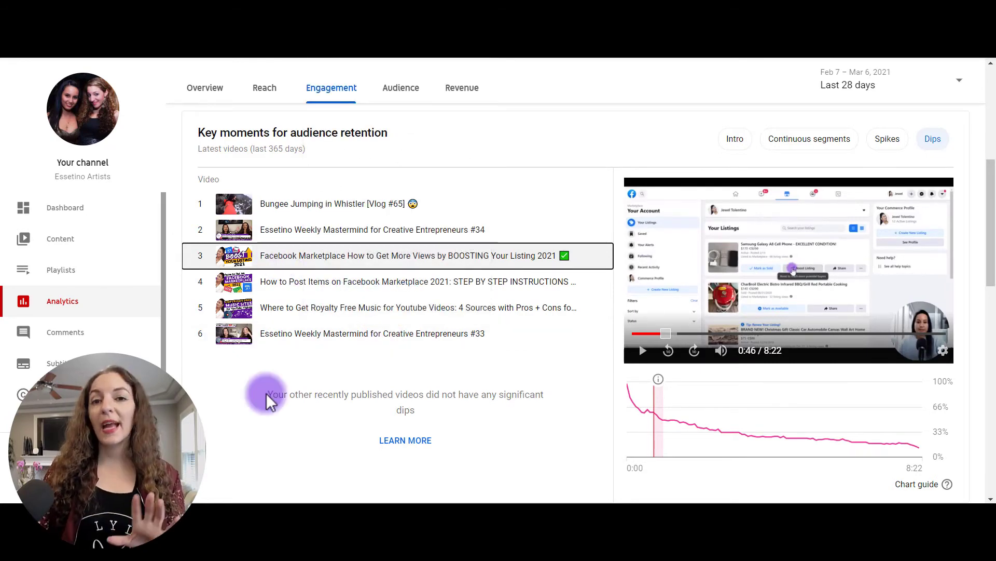
mouse_move(378, 255)
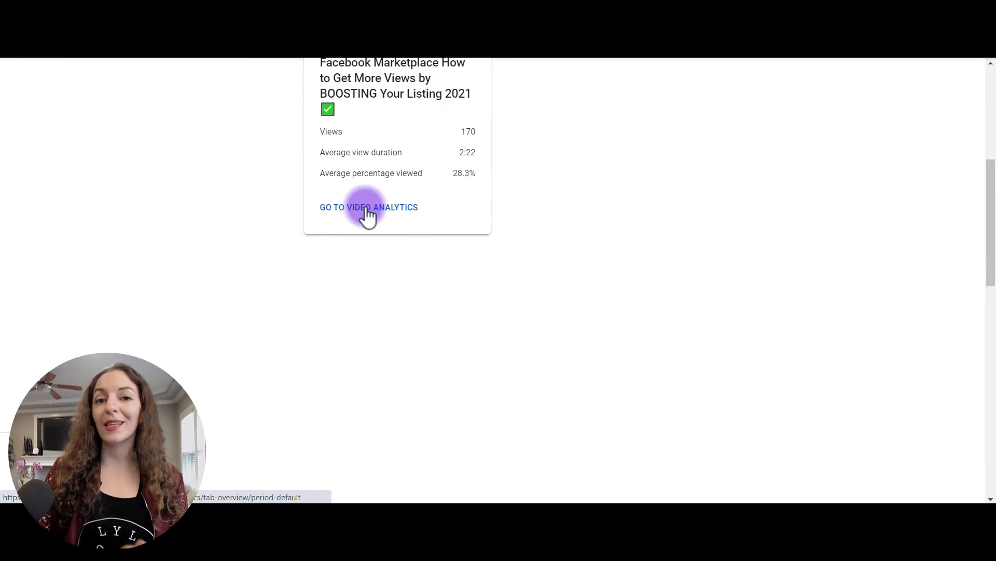
Bring up the Facebook Marketplace video's analytics and scroll to its key moments for audience retention.
left_click(368, 207)
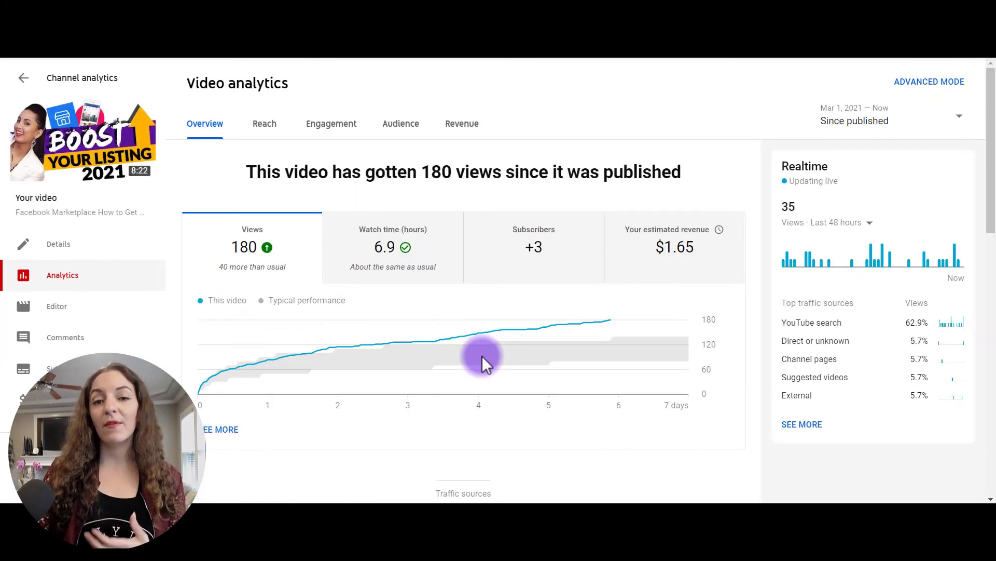
mouse_move(478, 352)
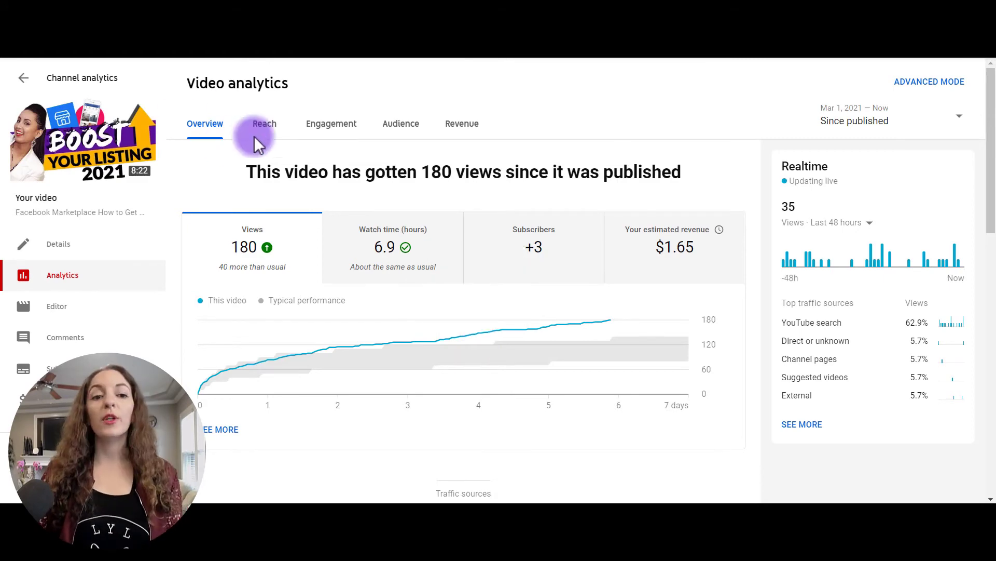
scroll("down", 3)
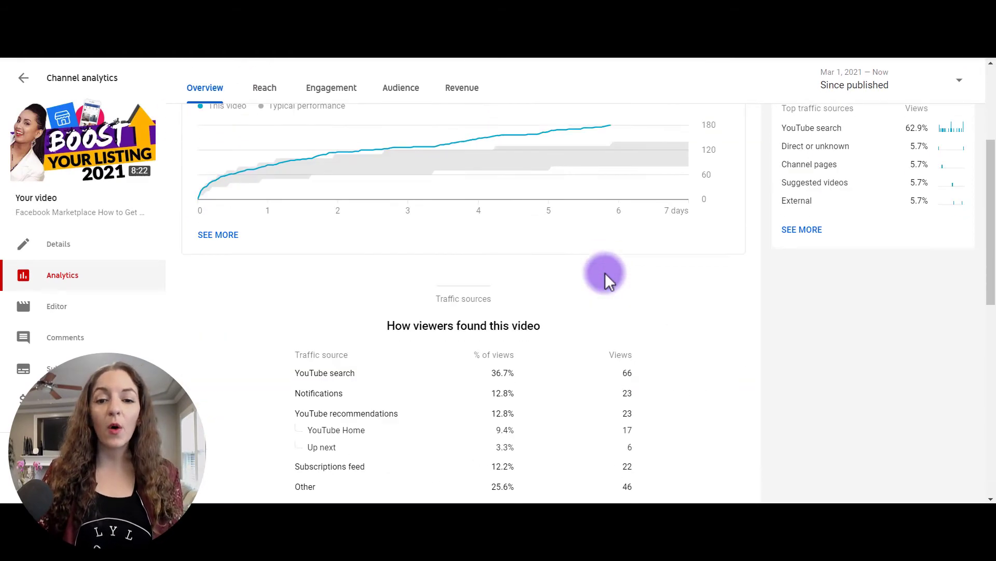
scroll("down", 3)
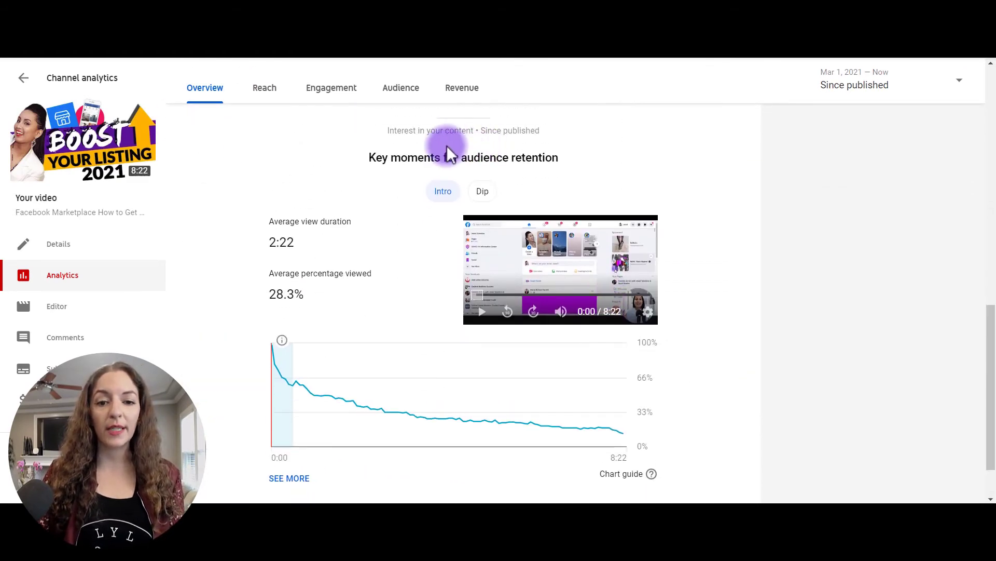
mouse_move(552, 166)
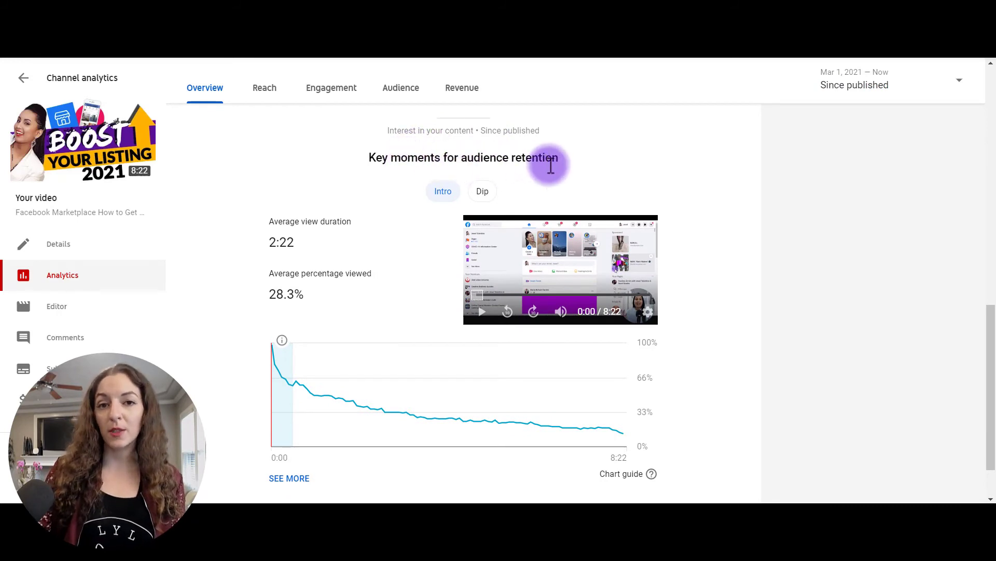
mouse_move(321, 278)
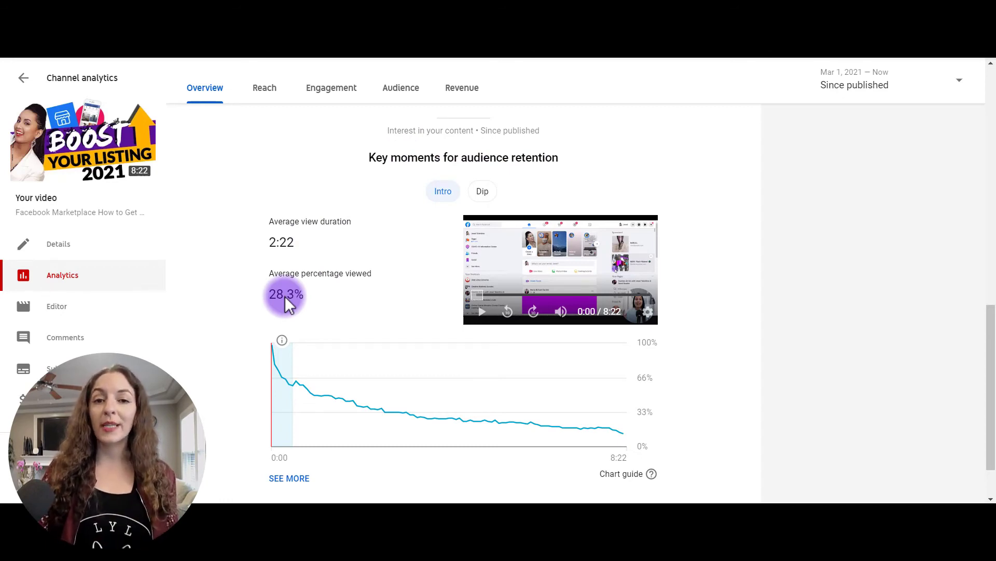
mouse_move(283, 289)
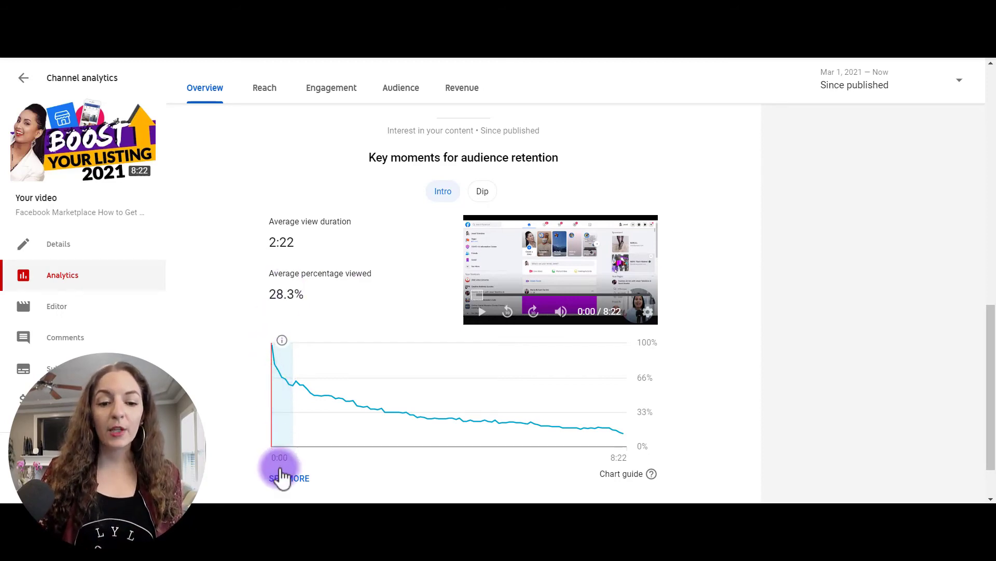
mouse_move(294, 382)
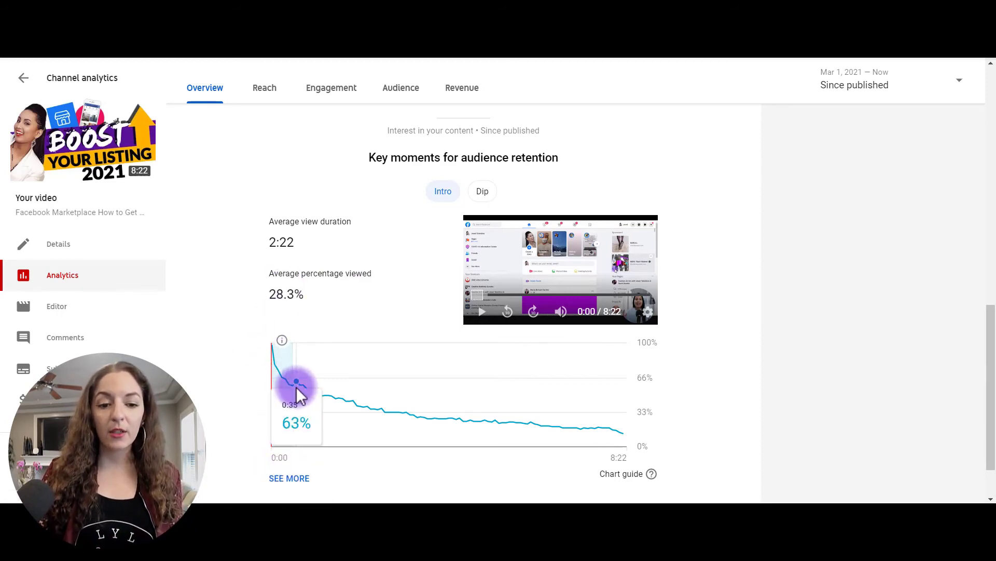
mouse_move(287, 399)
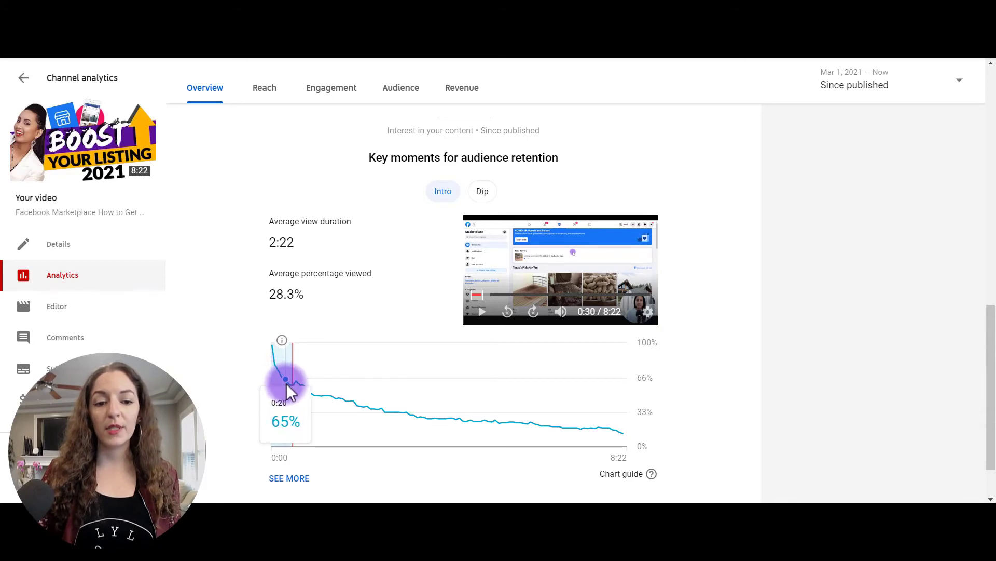
mouse_move(366, 417)
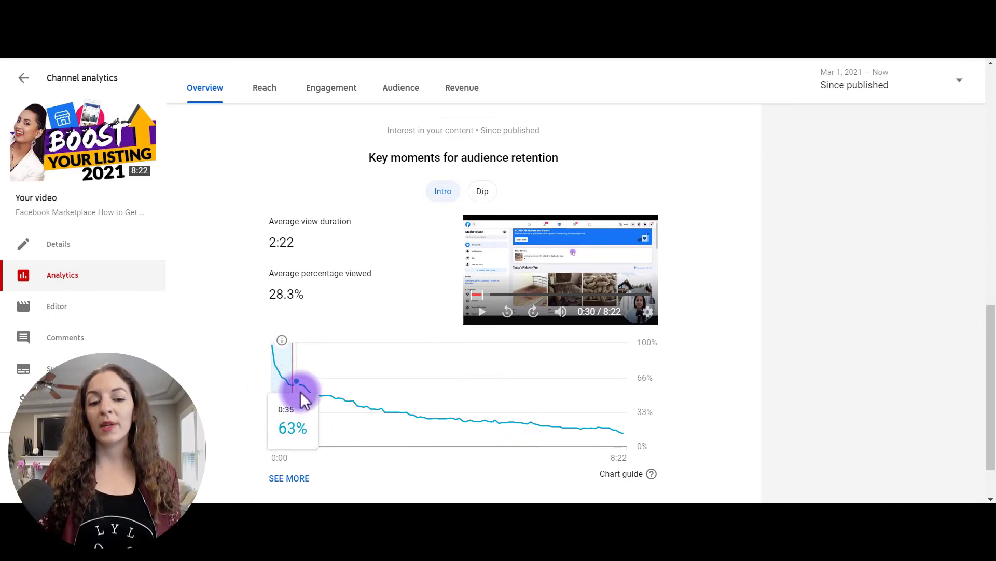
mouse_move(461, 435)
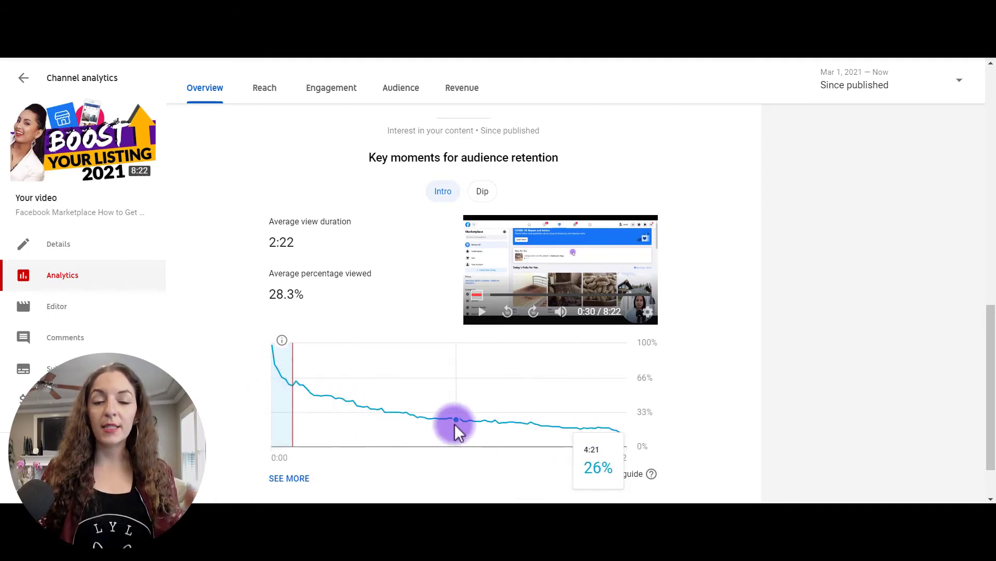
mouse_move(432, 413)
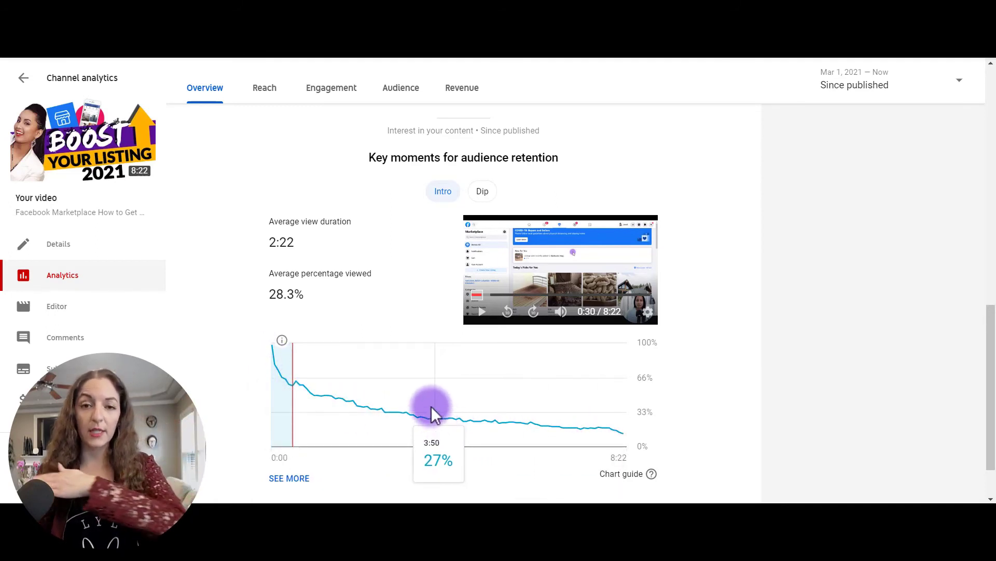
mouse_move(417, 389)
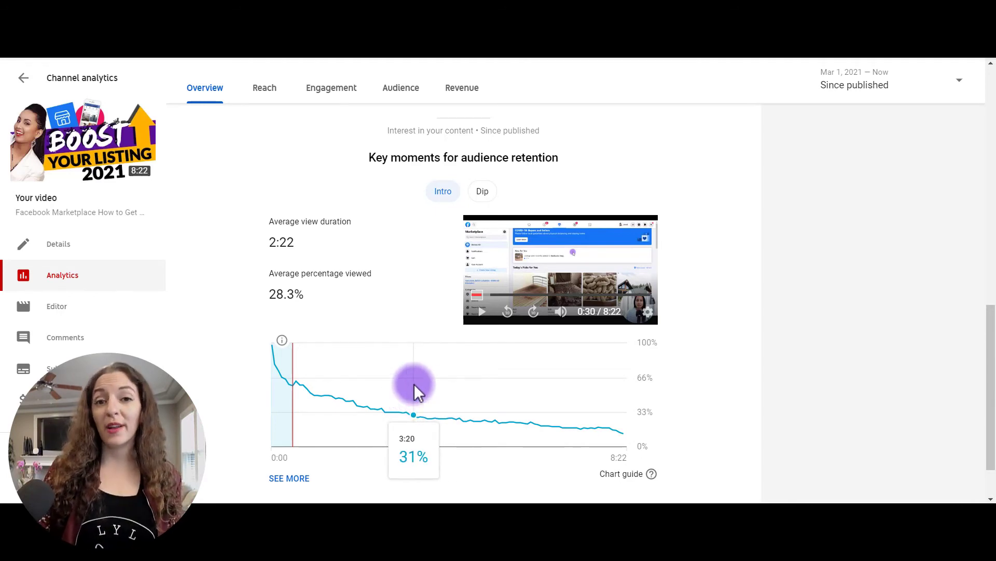
mouse_move(266, 368)
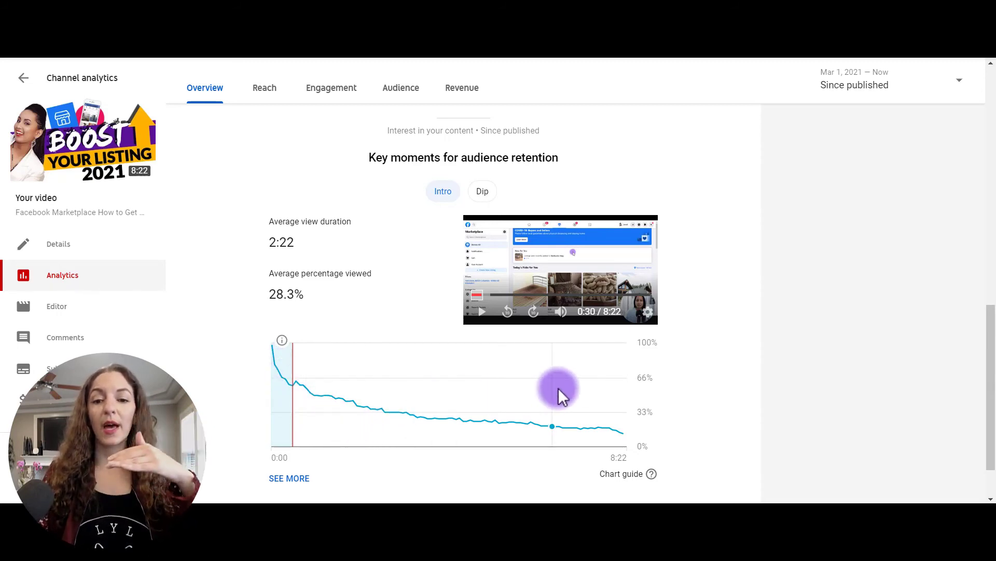
mouse_move(556, 400)
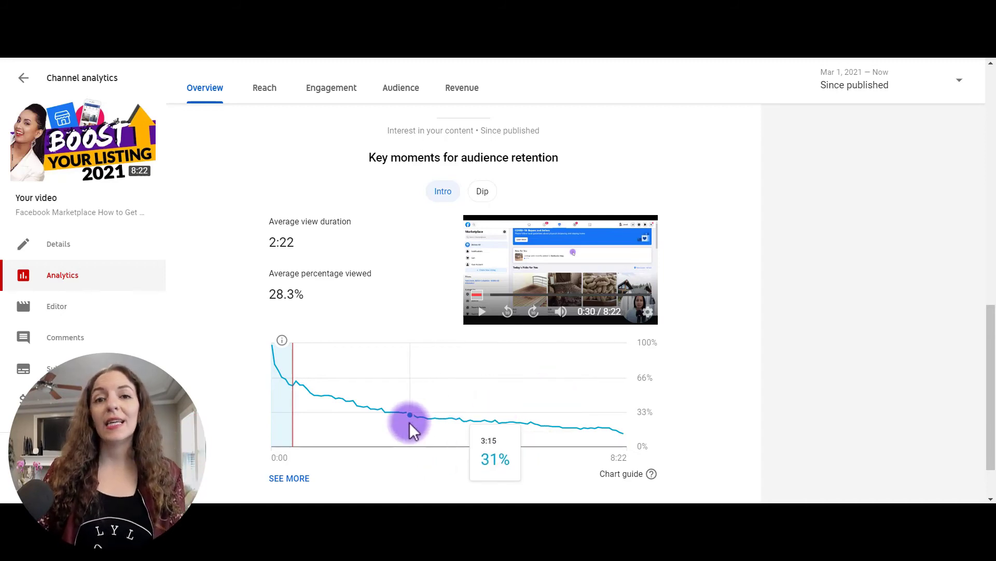
mouse_move(514, 433)
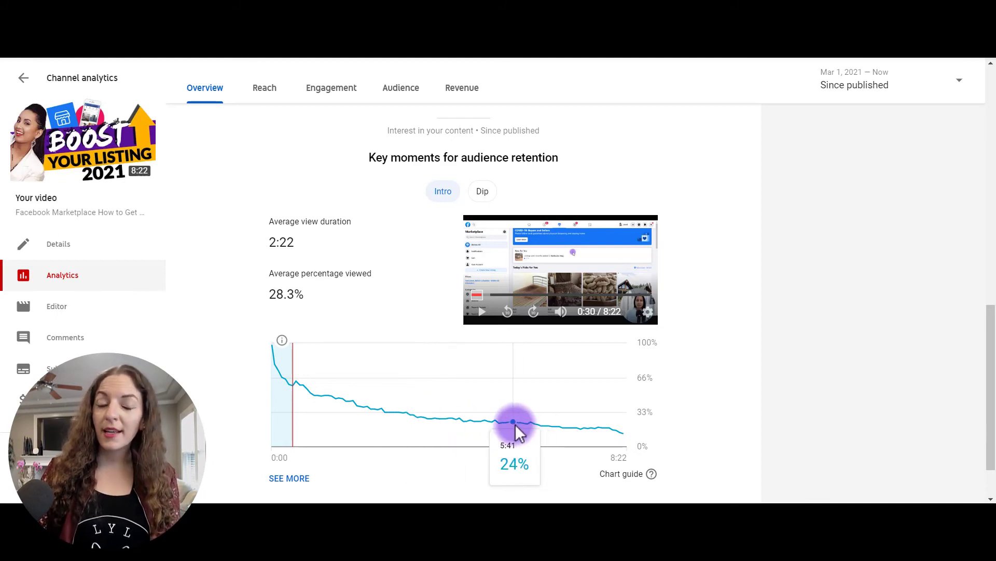
mouse_move(430, 406)
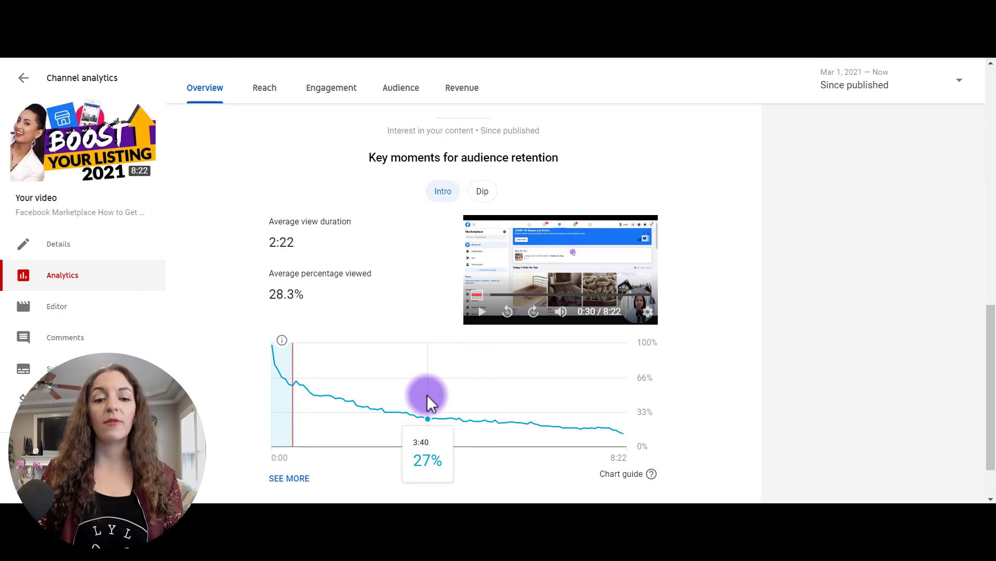
mouse_move(283, 486)
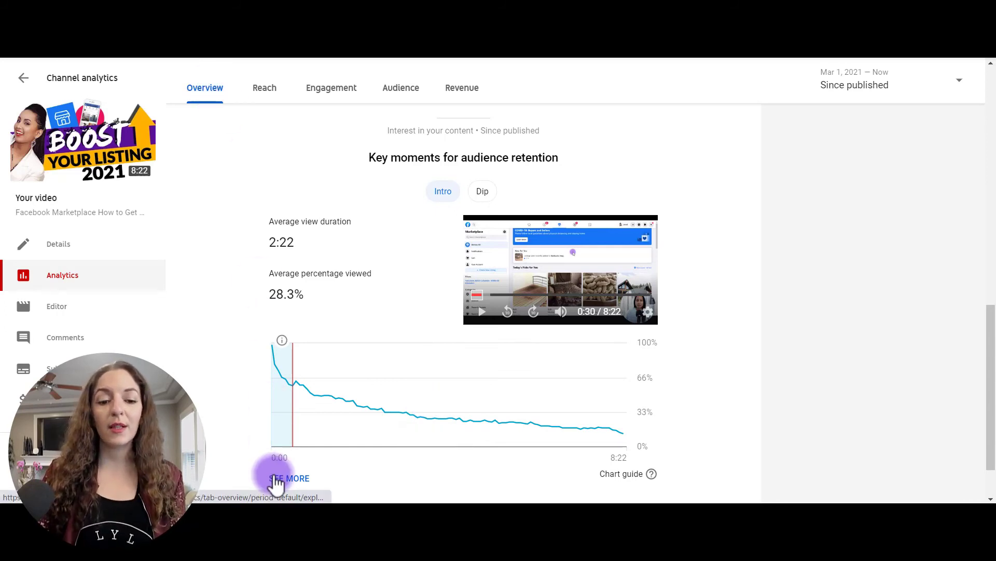
mouse_move(307, 486)
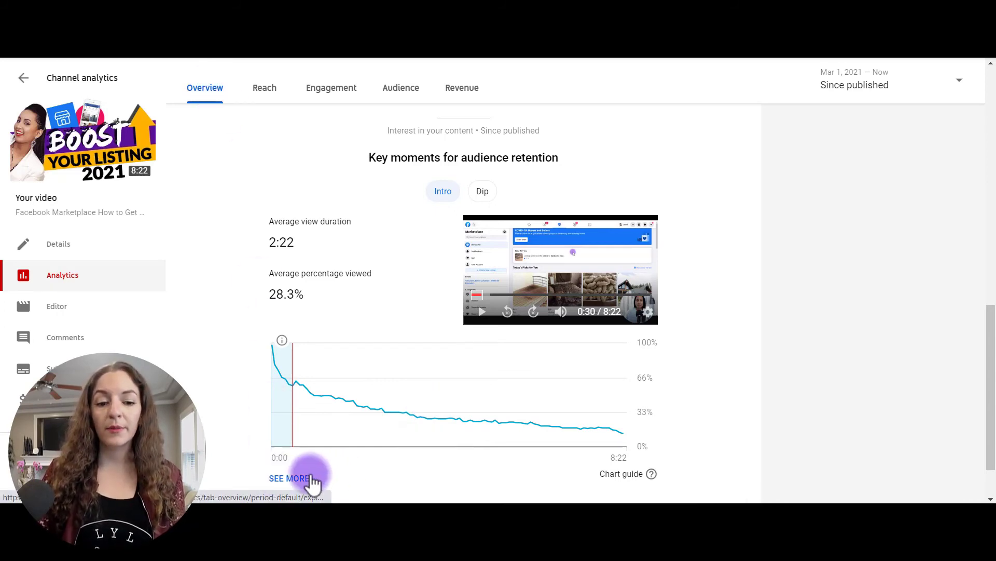
Expand the retention chart into the full report and set its Type to Relative audience retention.
left_click(287, 478)
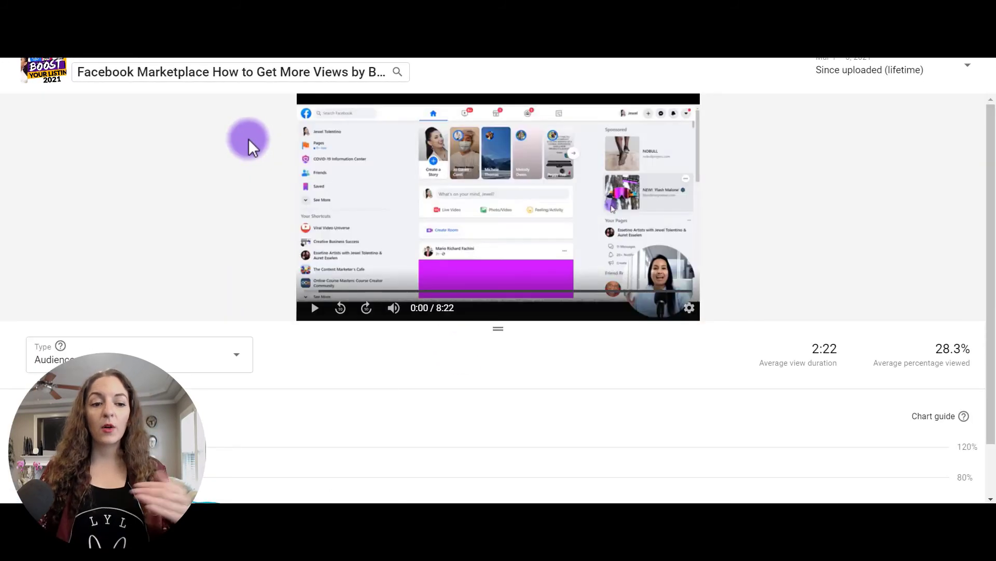
scroll("down", 3)
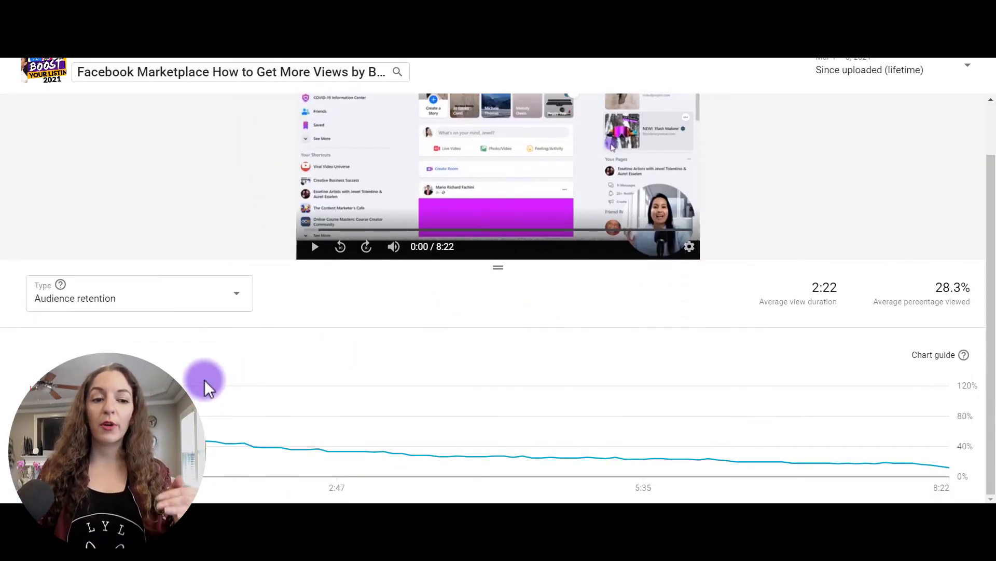
mouse_move(143, 319)
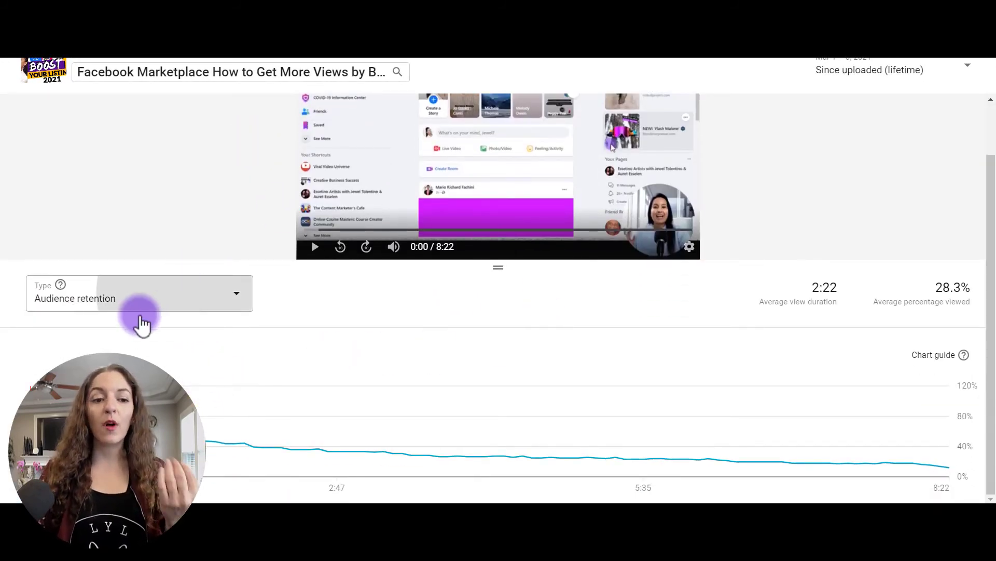
left_click(140, 293)
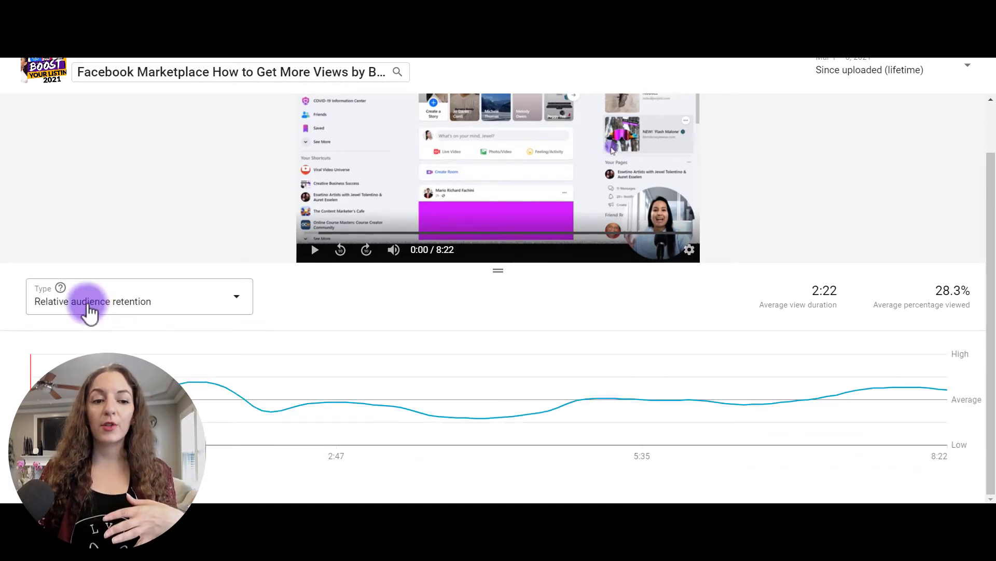
mouse_move(147, 332)
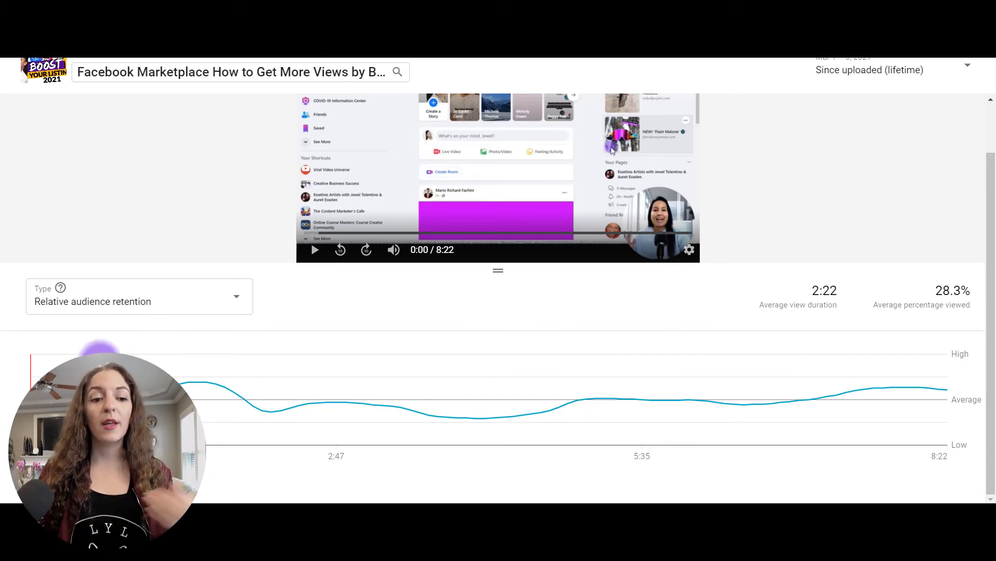
mouse_move(204, 396)
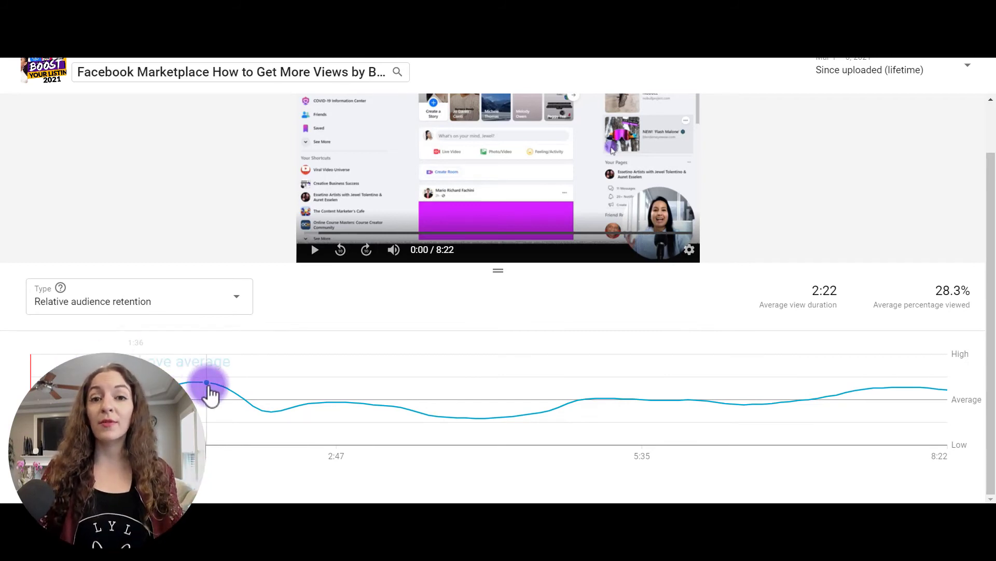
mouse_move(34, 397)
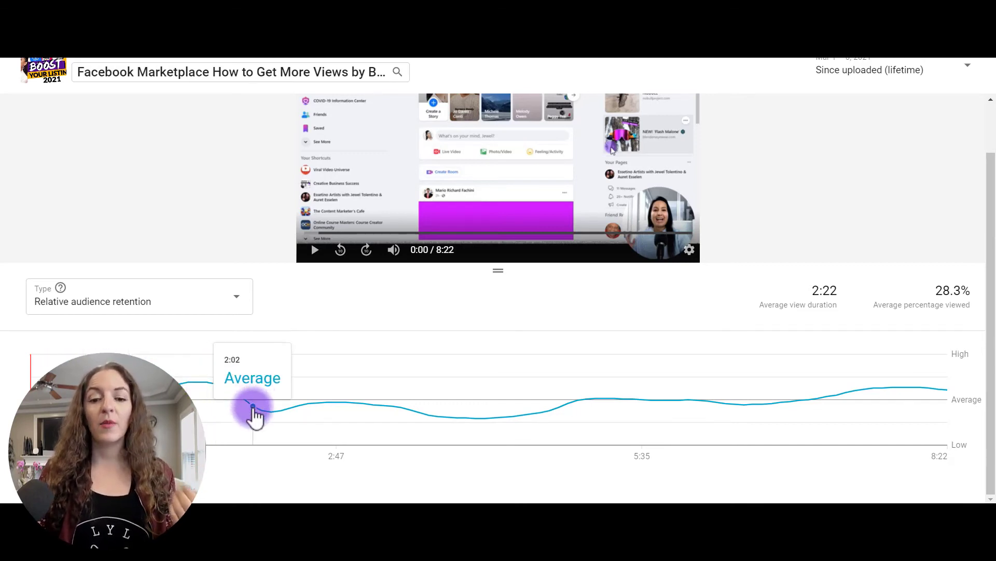
mouse_move(550, 411)
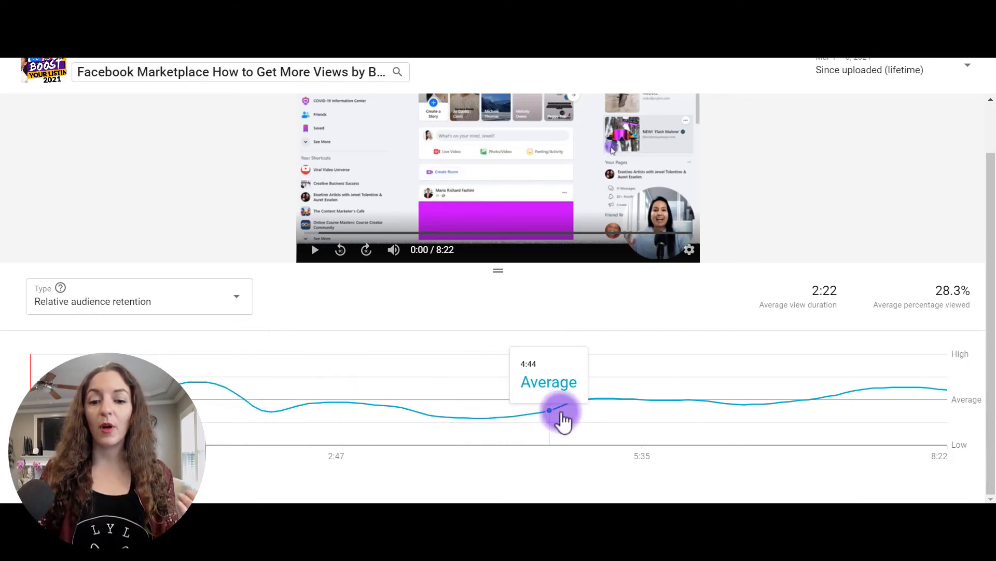
mouse_move(858, 387)
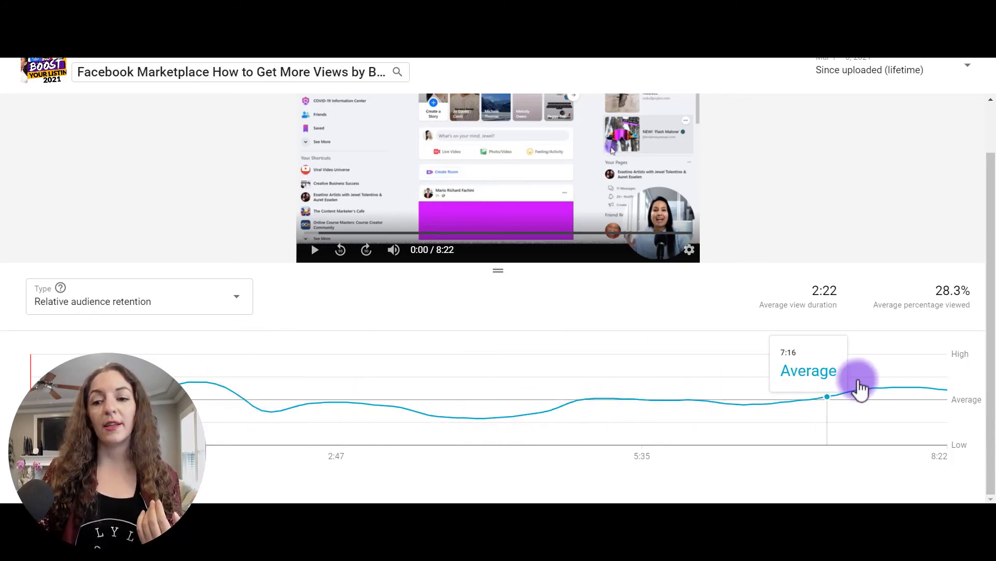
mouse_move(608, 403)
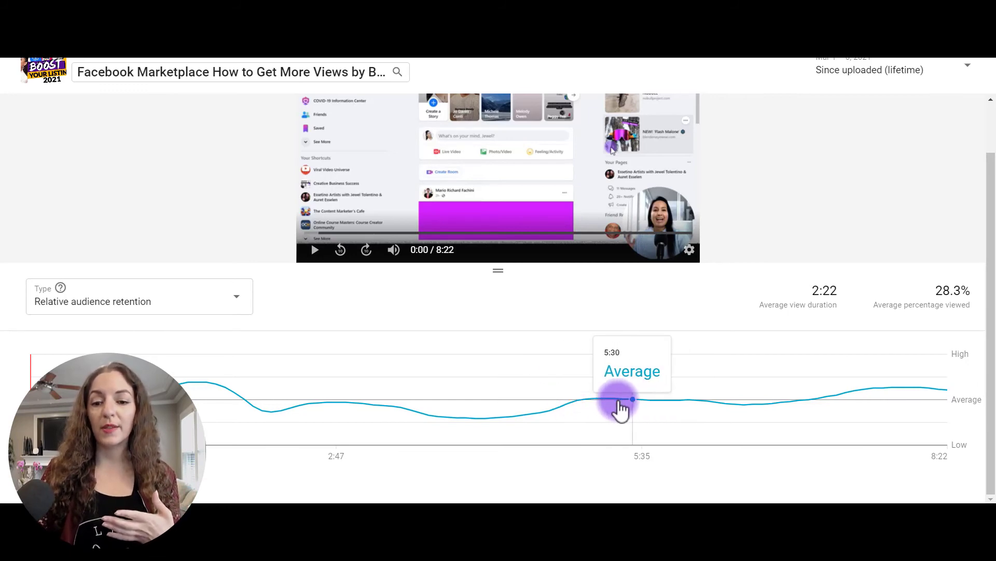
mouse_move(186, 78)
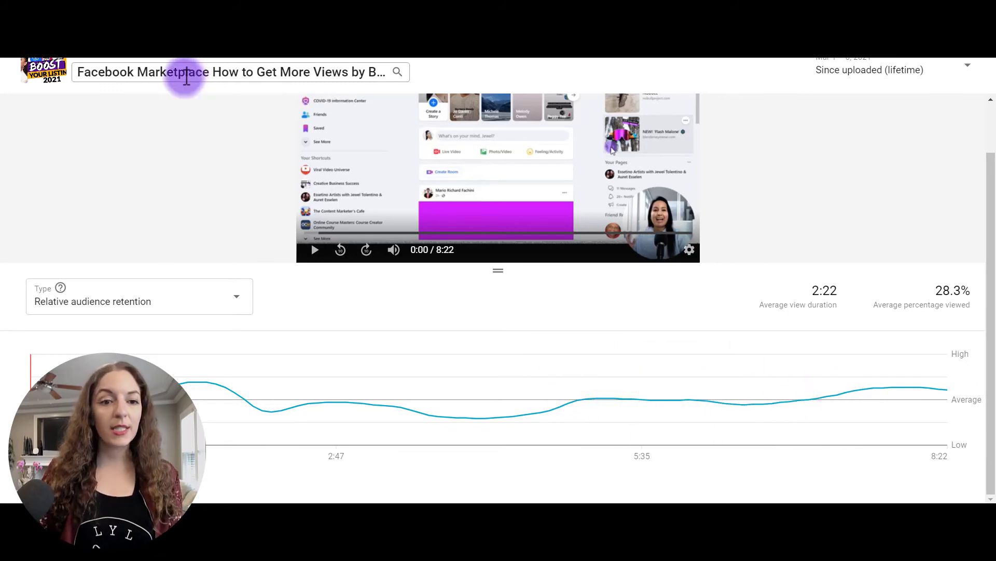
From the Recent list, load 'What To Say In My First Youtube Video' into the relative retention report.
left_click(187, 73)
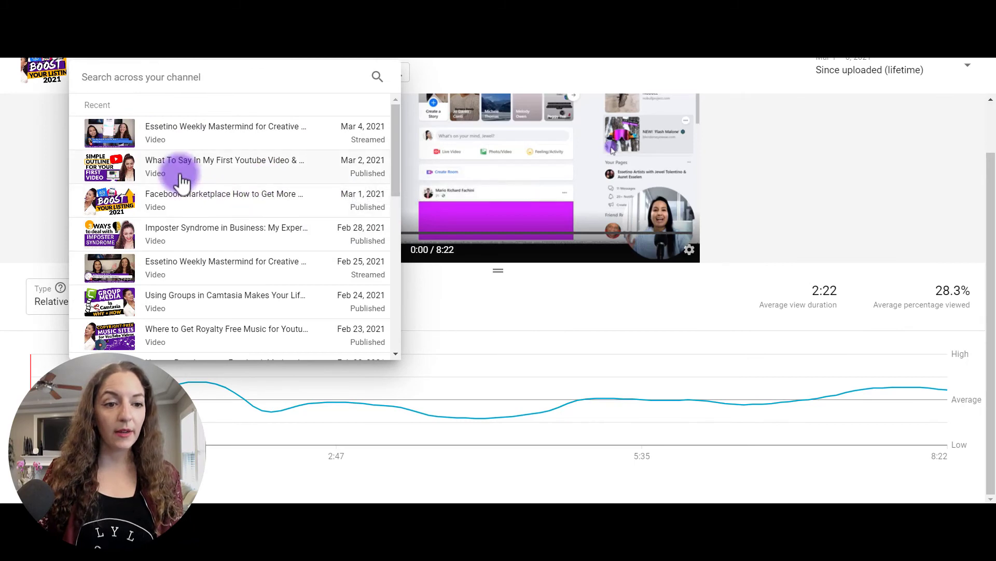
left_click(225, 166)
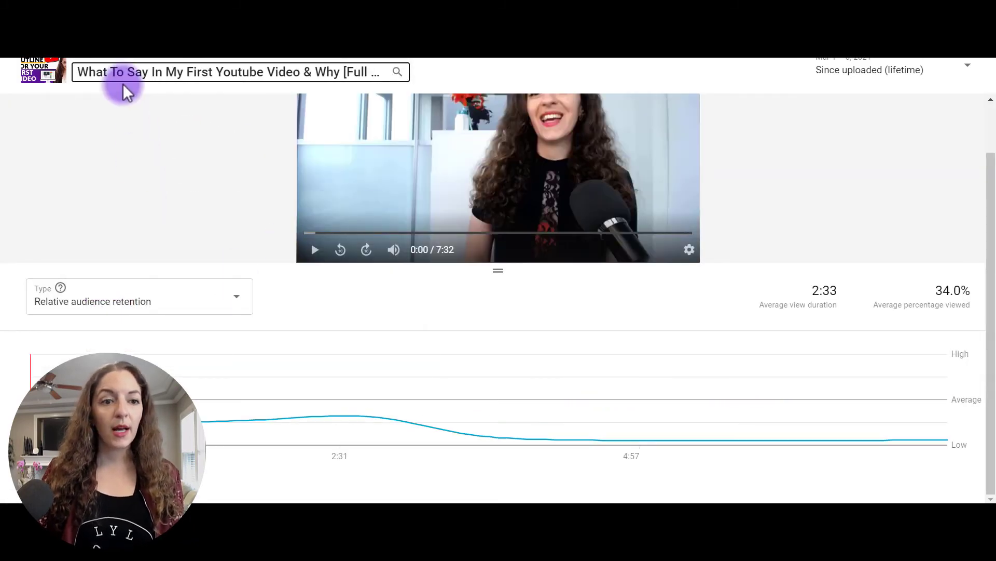
mouse_move(305, 98)
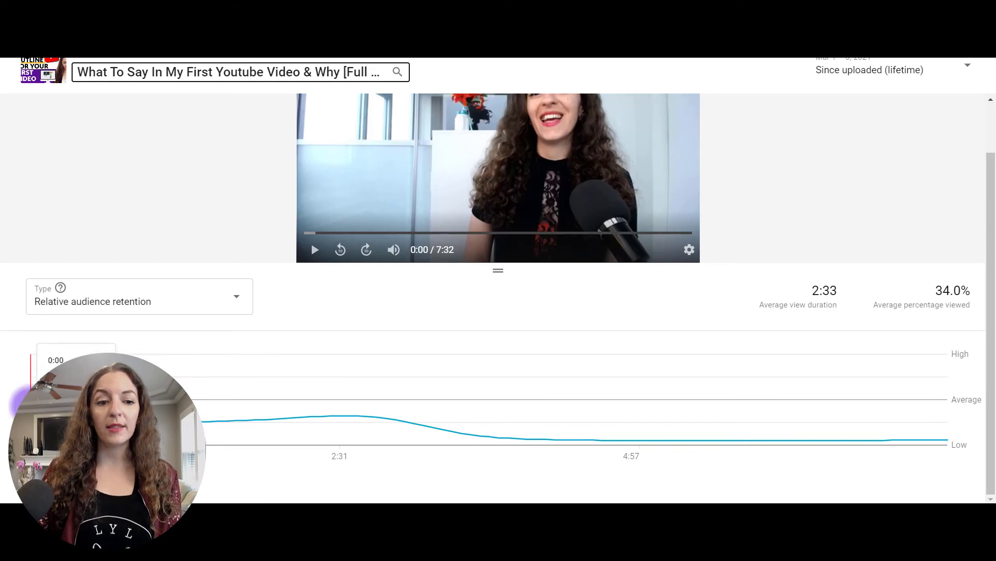
mouse_move(937, 441)
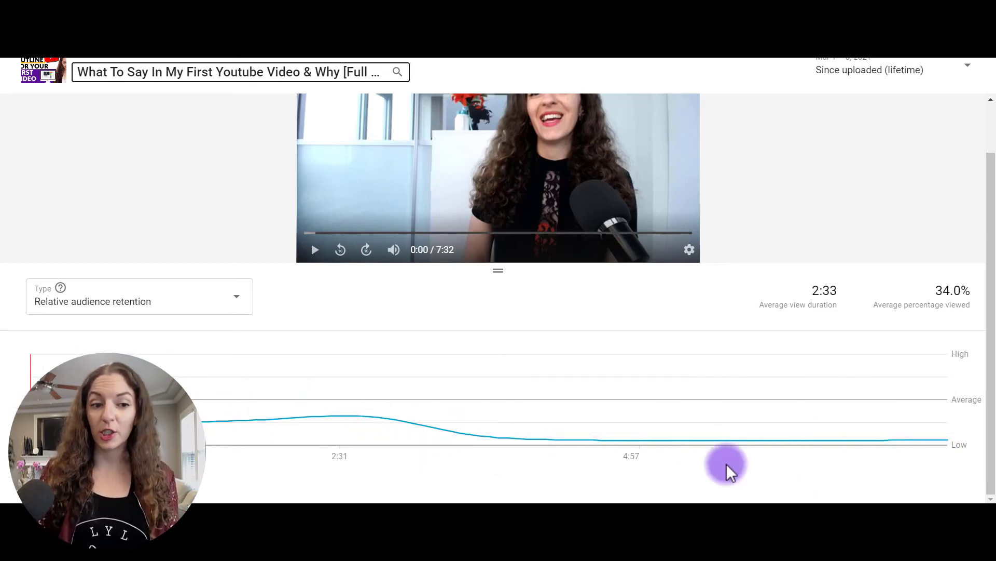
mouse_move(445, 237)
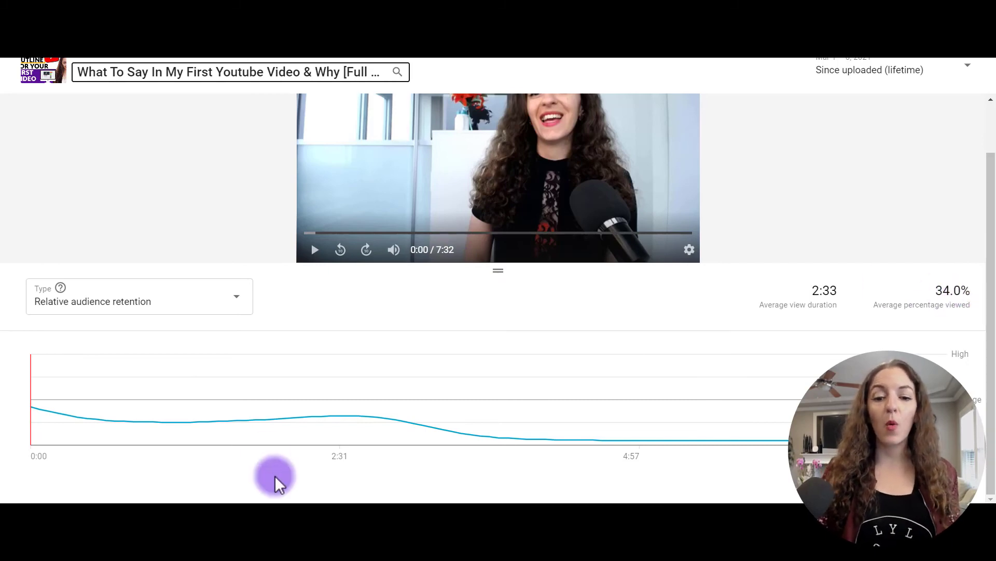
mouse_move(583, 445)
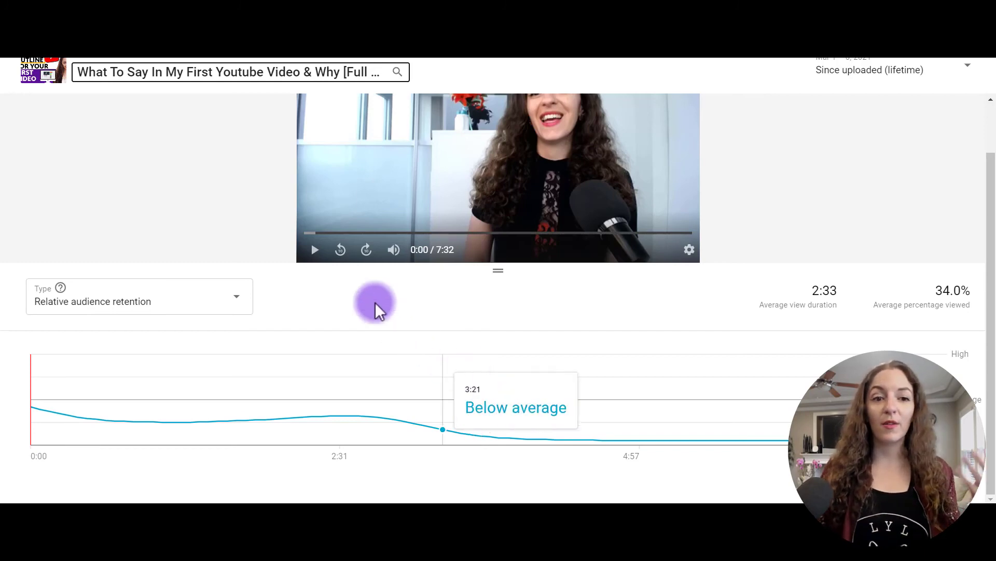
mouse_move(218, 153)
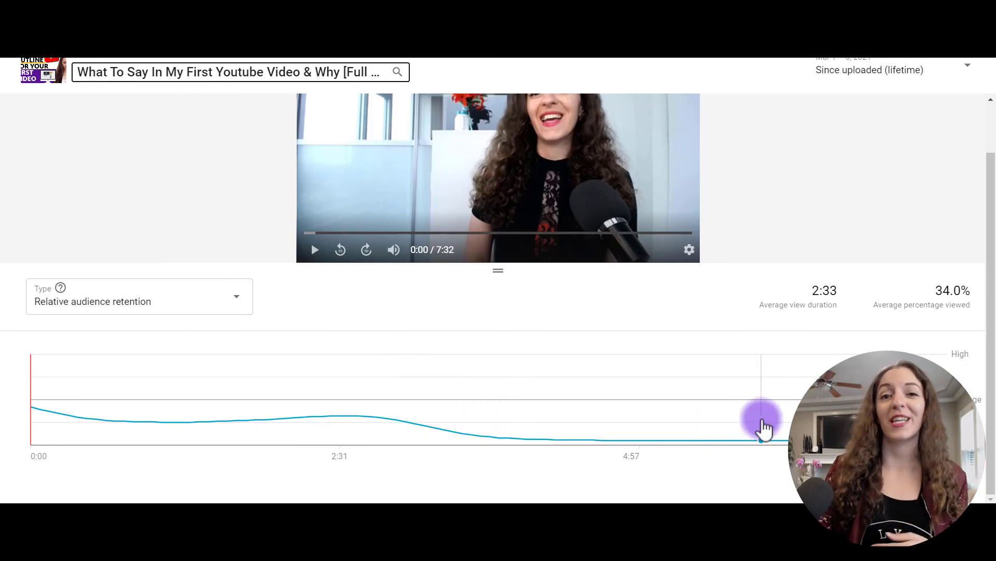
mouse_move(762, 428)
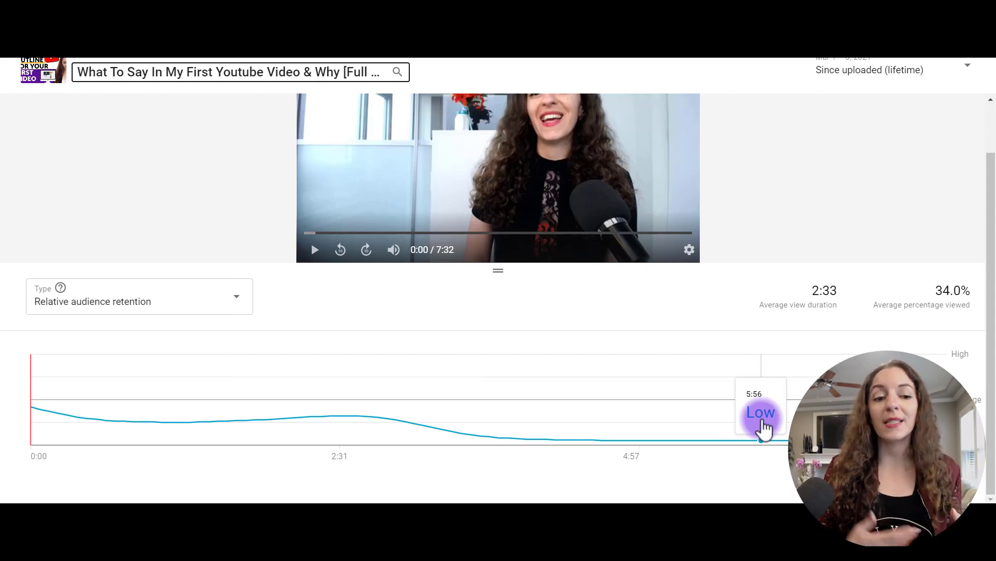
mouse_move(507, 310)
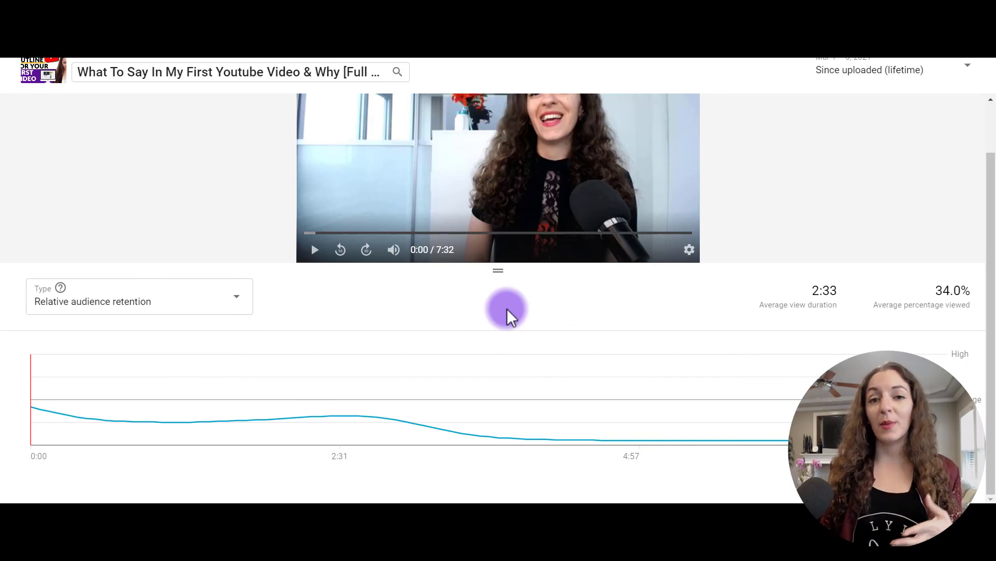
mouse_move(424, 322)
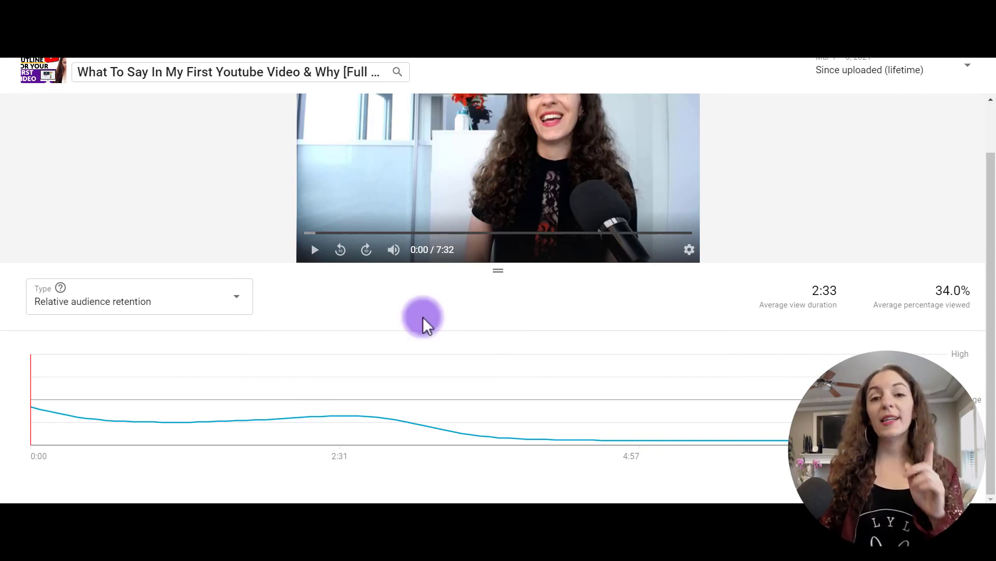